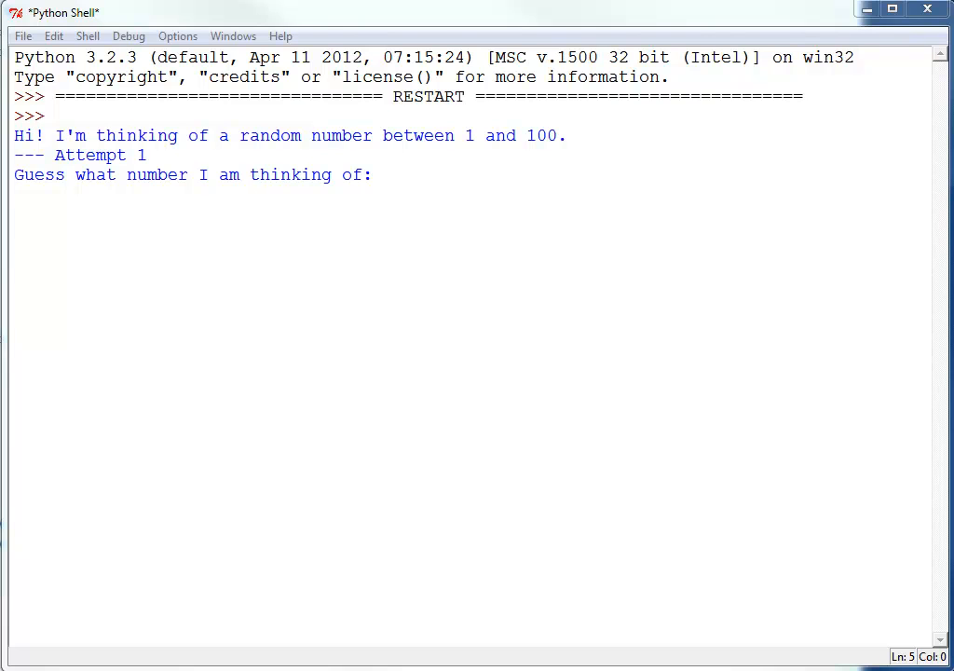
mouse_move(309, 295)
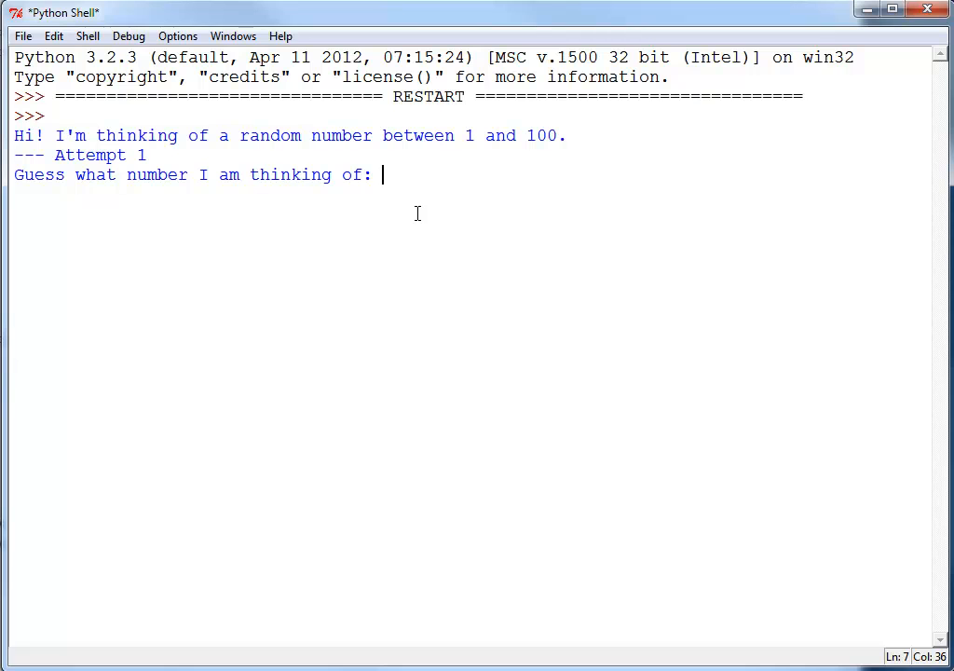
Enter guesses 50 and then 56 at the guessing-game prompts in the shell
type("50")
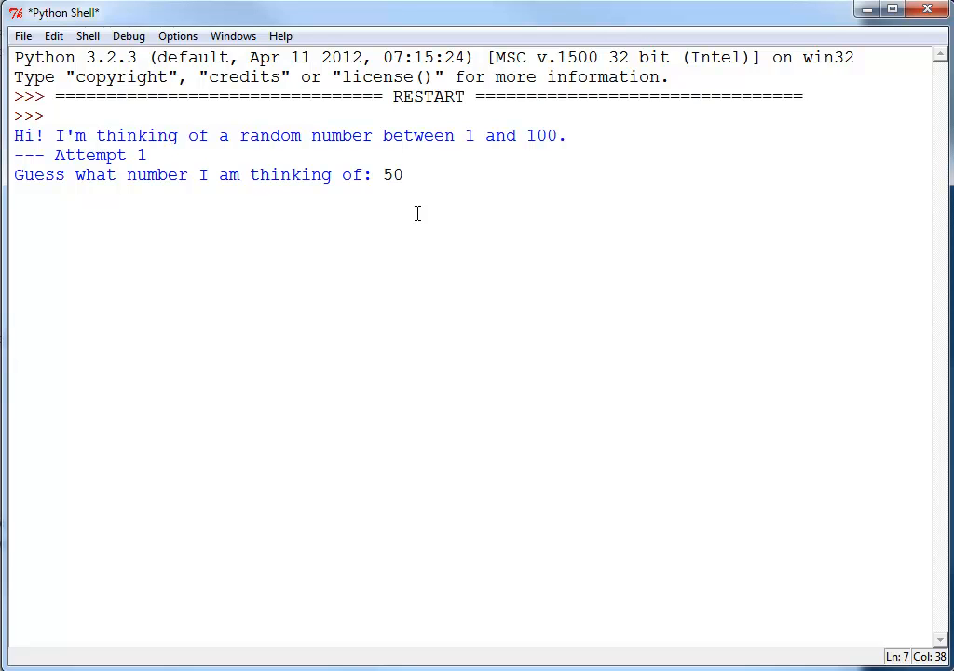
key("Return")
type("75")
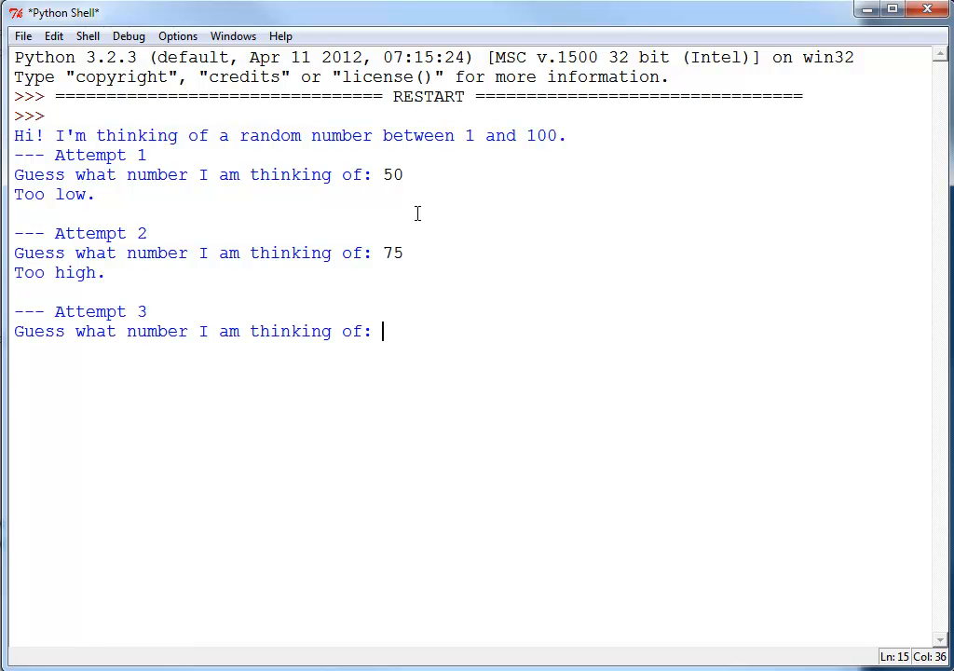
type("62")
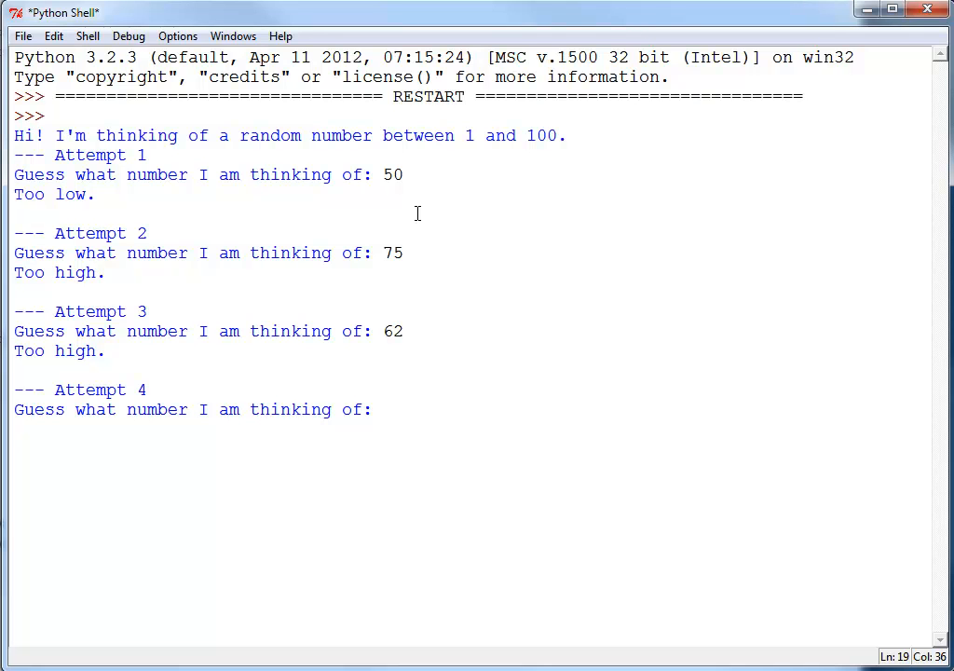
type("56")
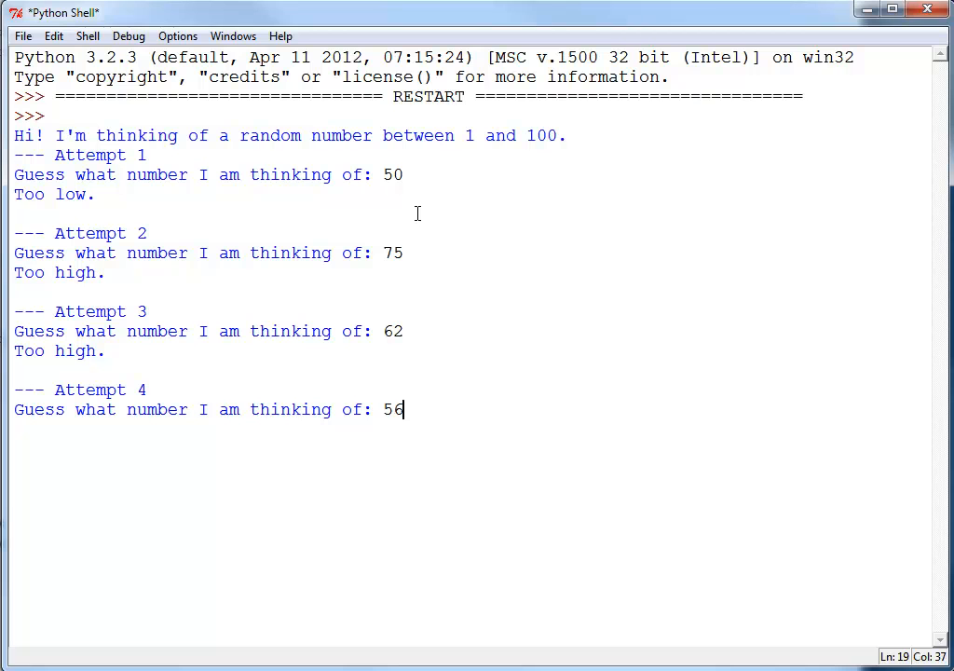
key("enter")
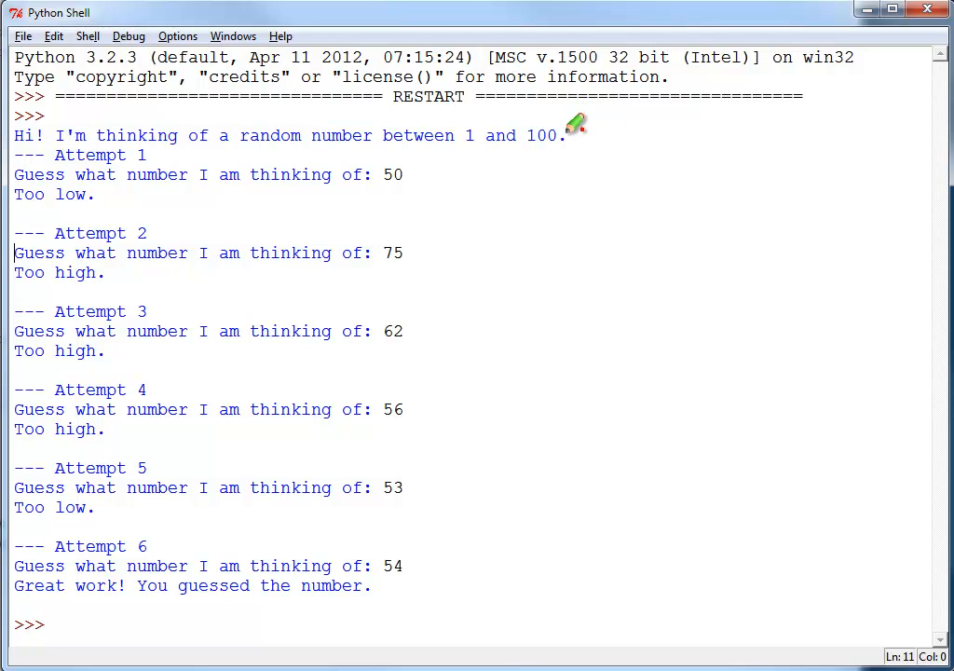
mouse_move(593, 130)
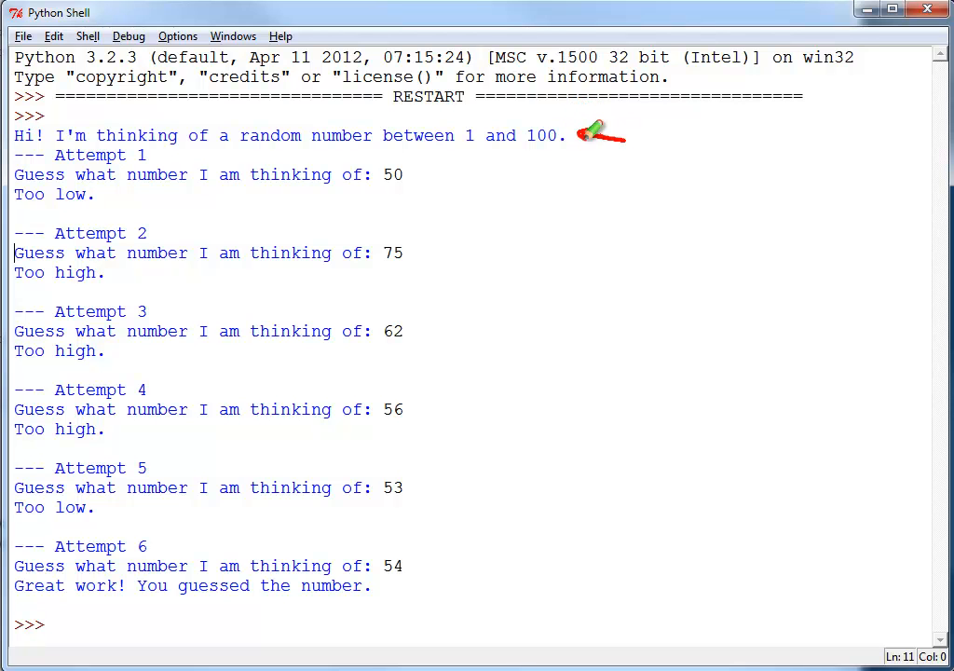
mouse_move(433, 140)
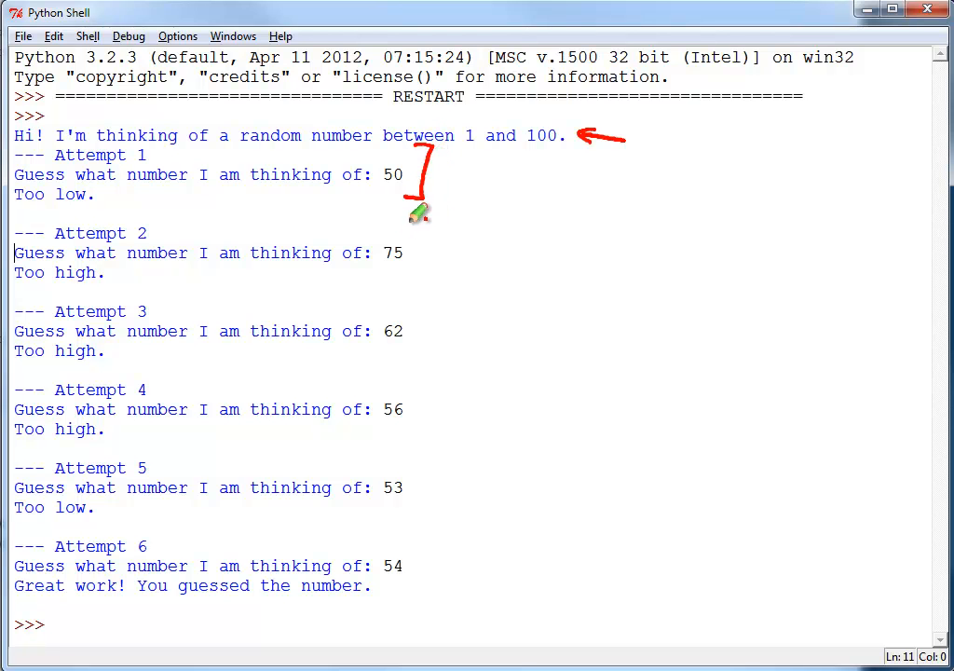
Select part of the finished game's output in the shell window
left_click_drag(428, 224, 420, 298)
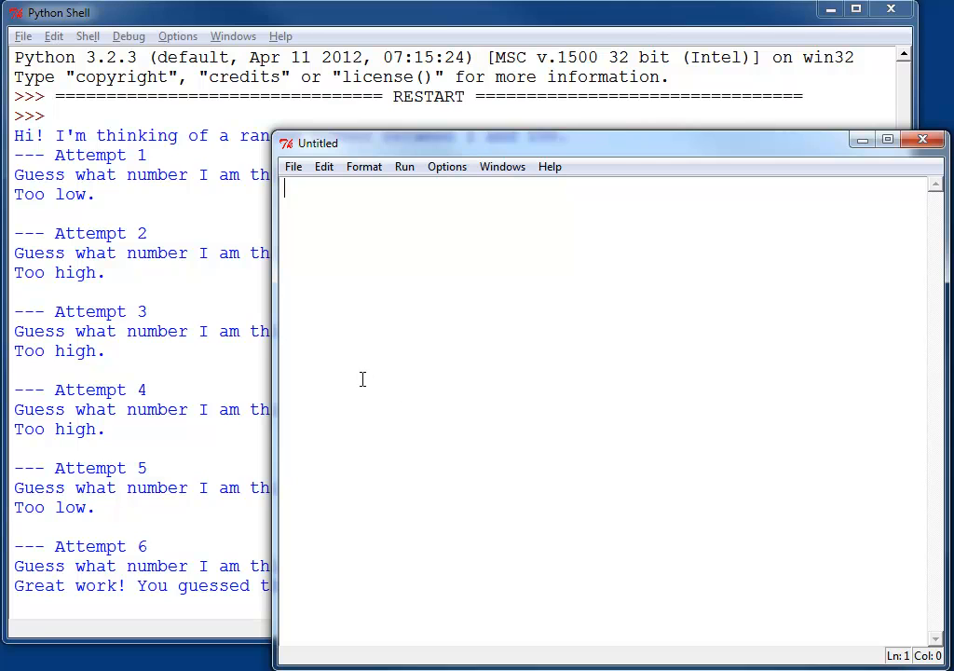
mouse_move(354, 373)
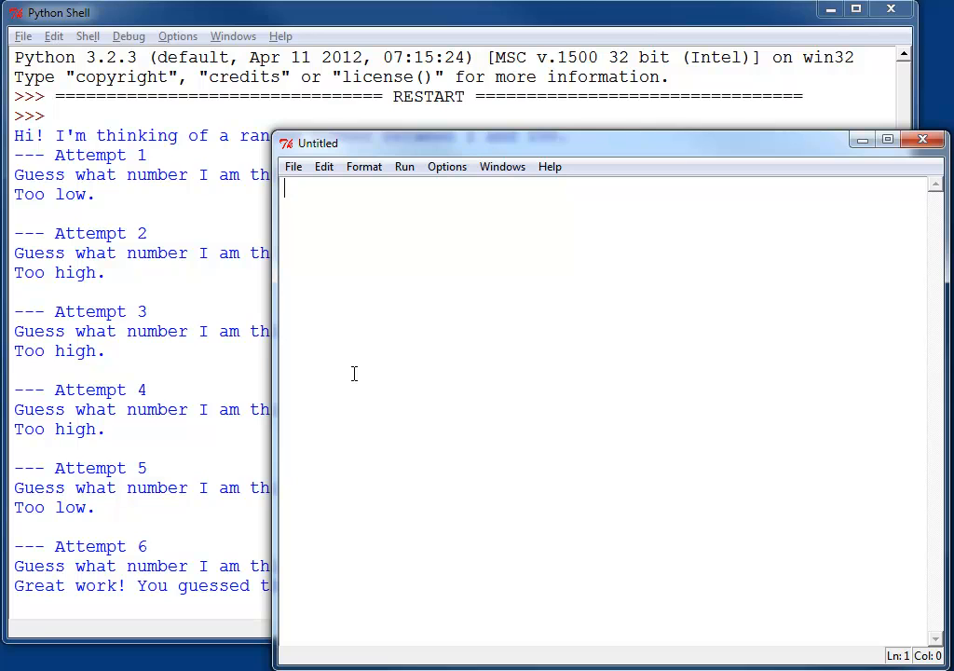
Write print("I will not chew gum in class.") in the new editor window
type("print(")
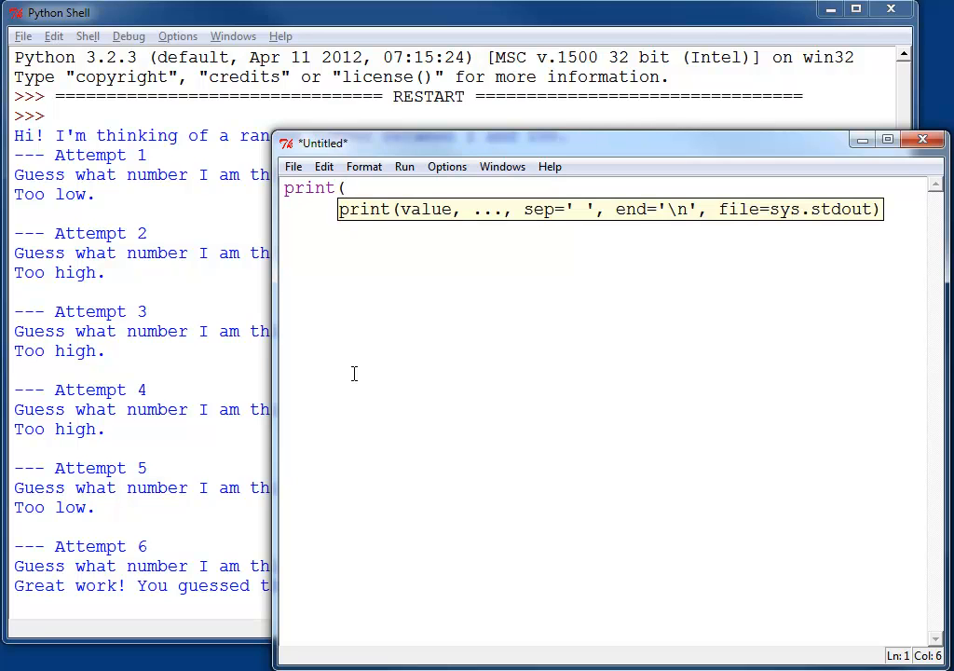
type("\"I will")
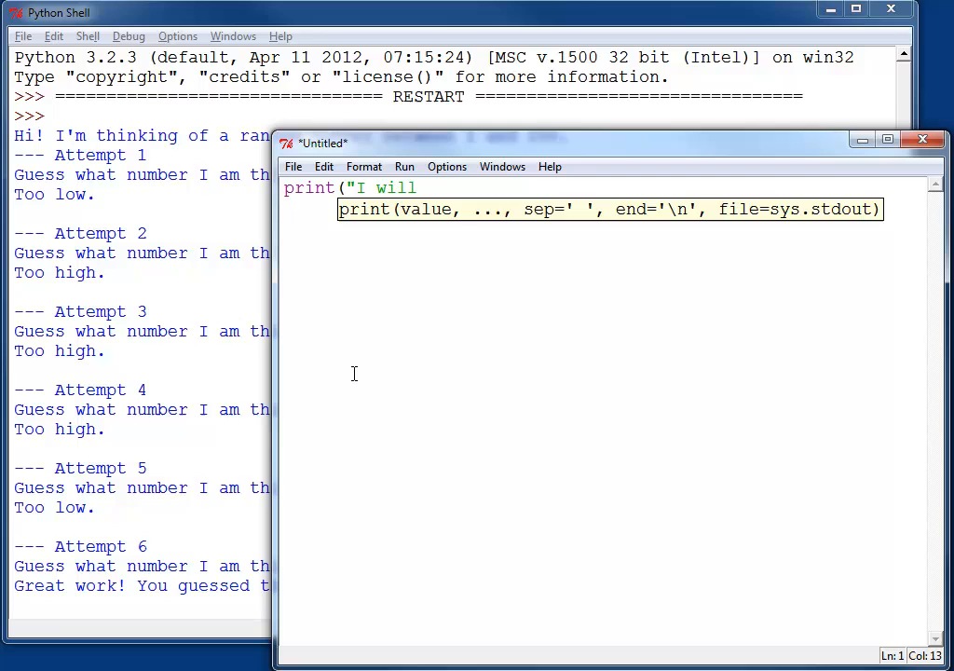
type("not chew")
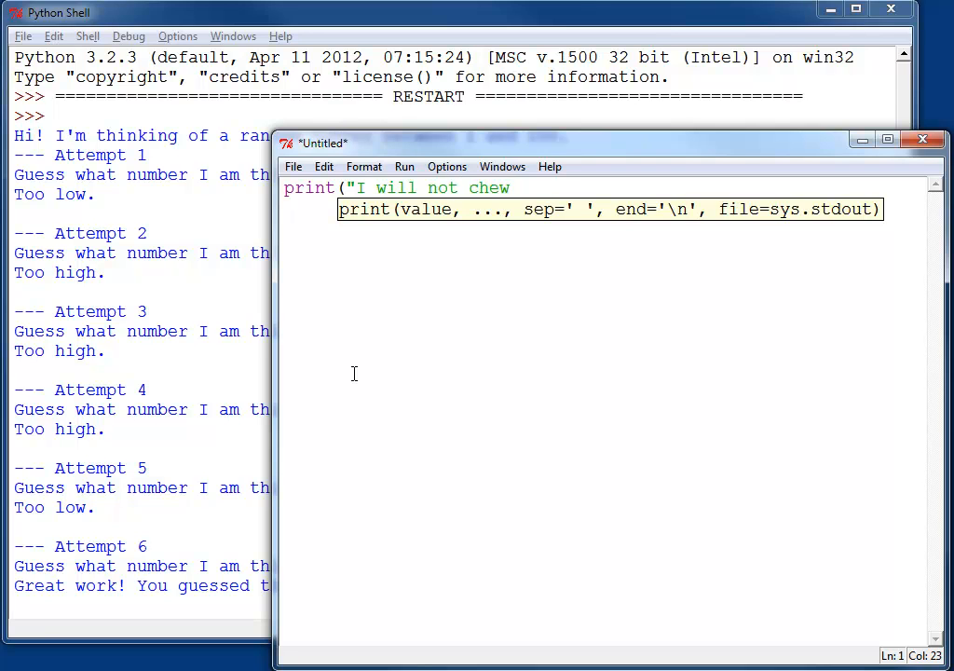
type("gum in class.")
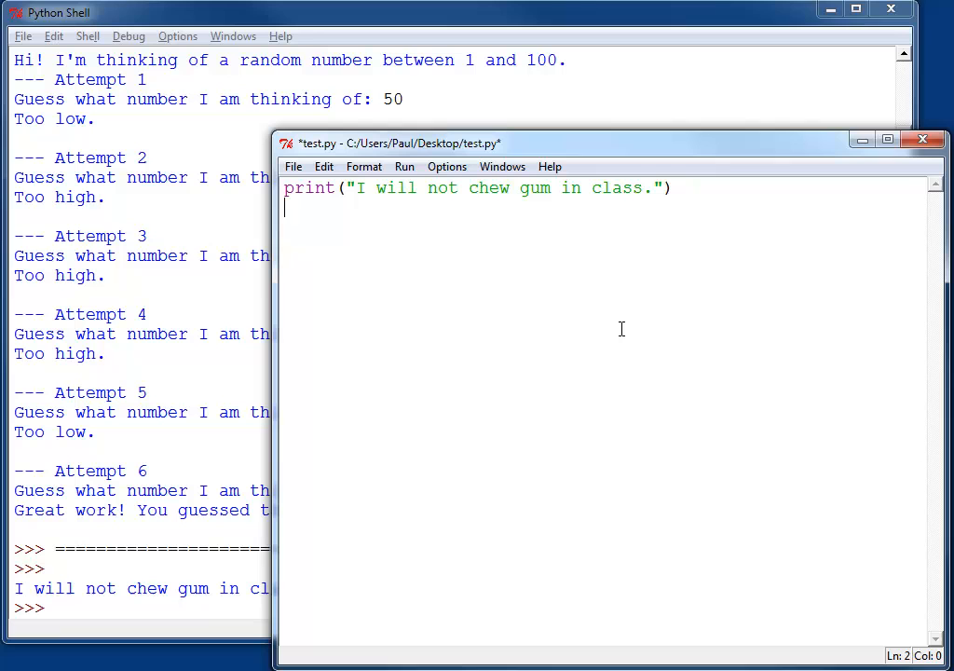
Repeat the print line five times and confirm saving test.py so it runs
type("print(\"I will not chew gum in class.\")")
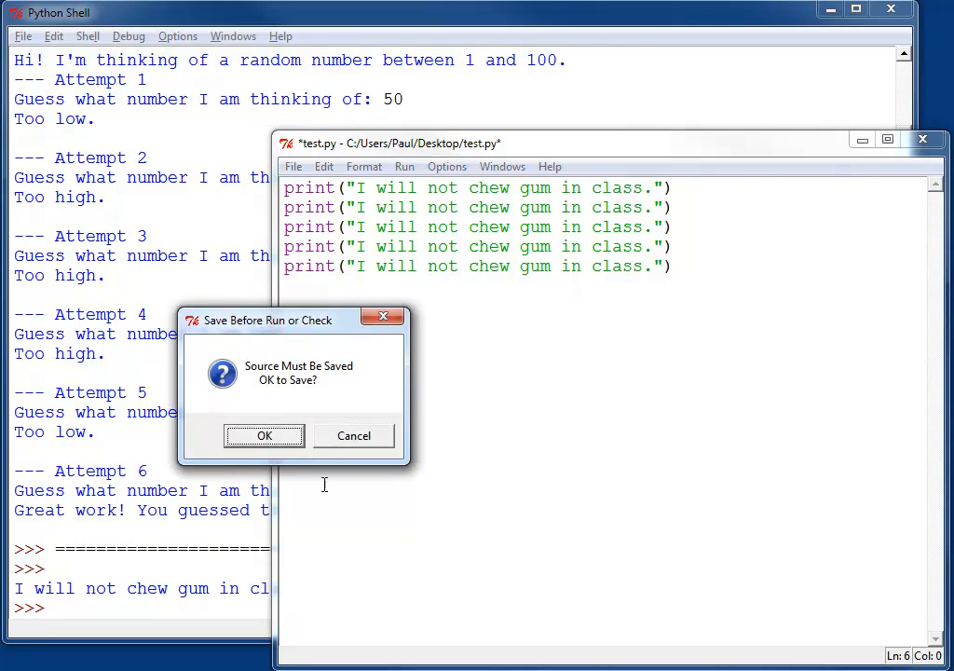
left_click(264, 436)
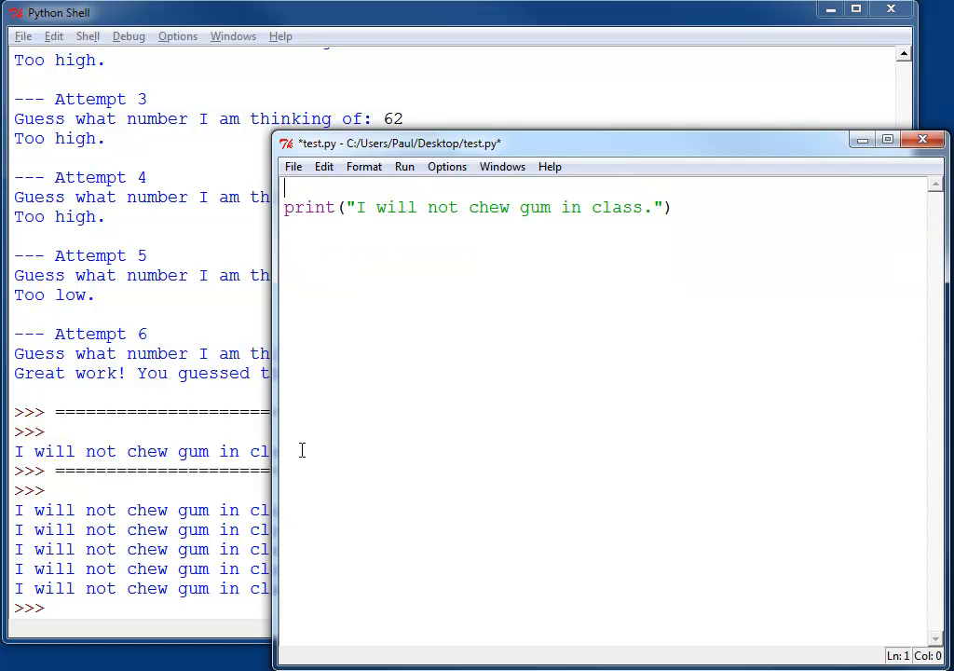
Add 'for i in range(5):' above the print line and indent print inside the loop
type("for")
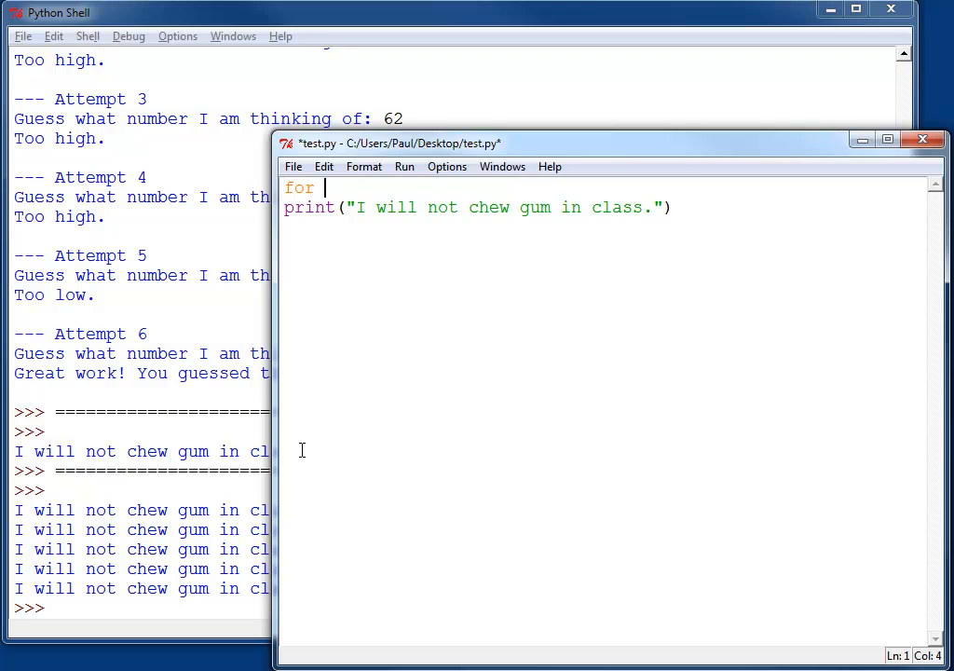
type("i in ran")
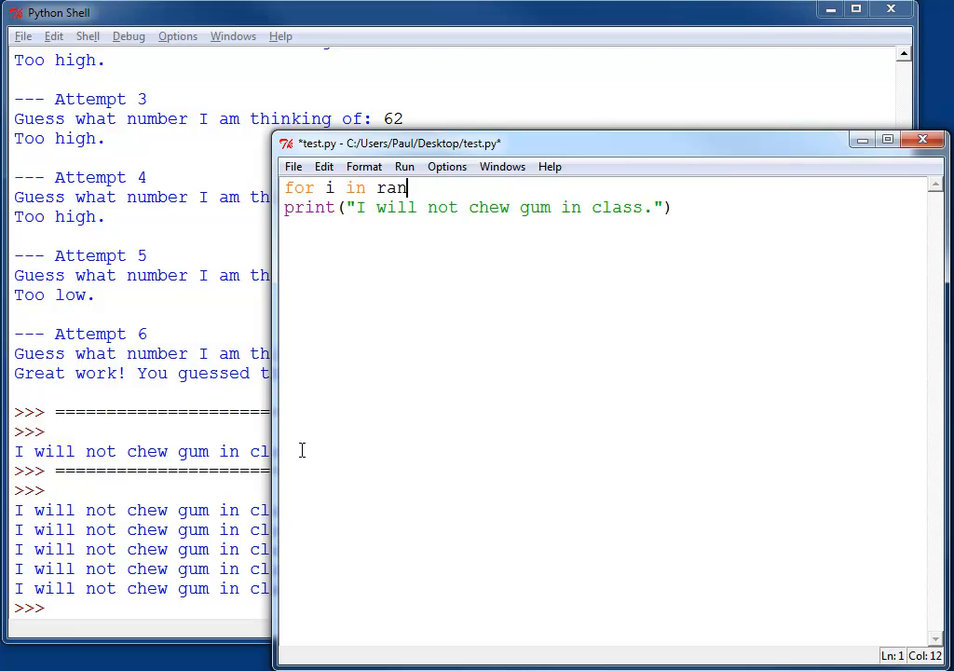
type("ge(5):")
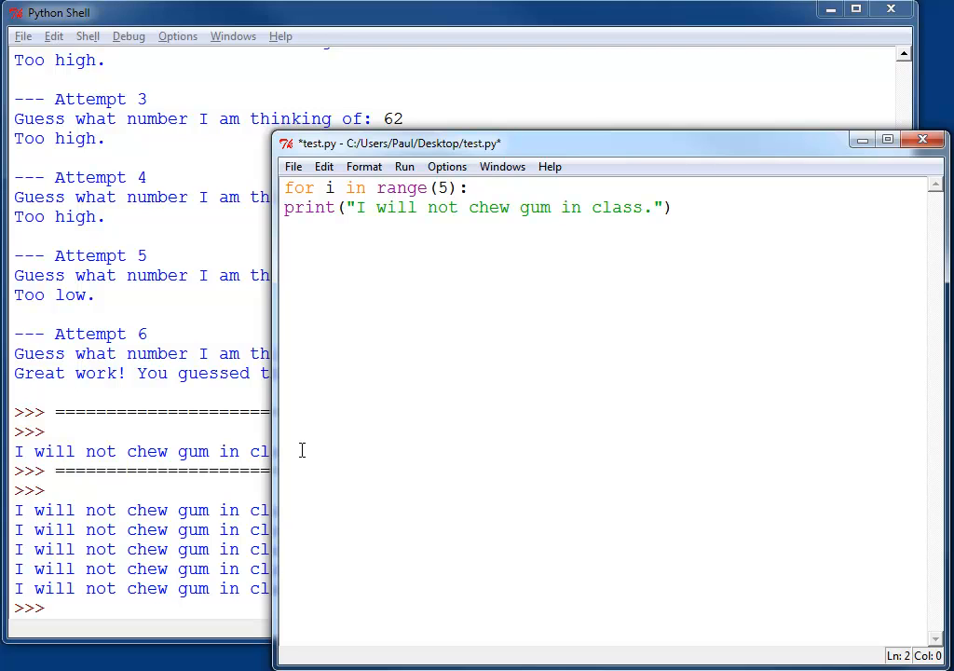
key("Tab")
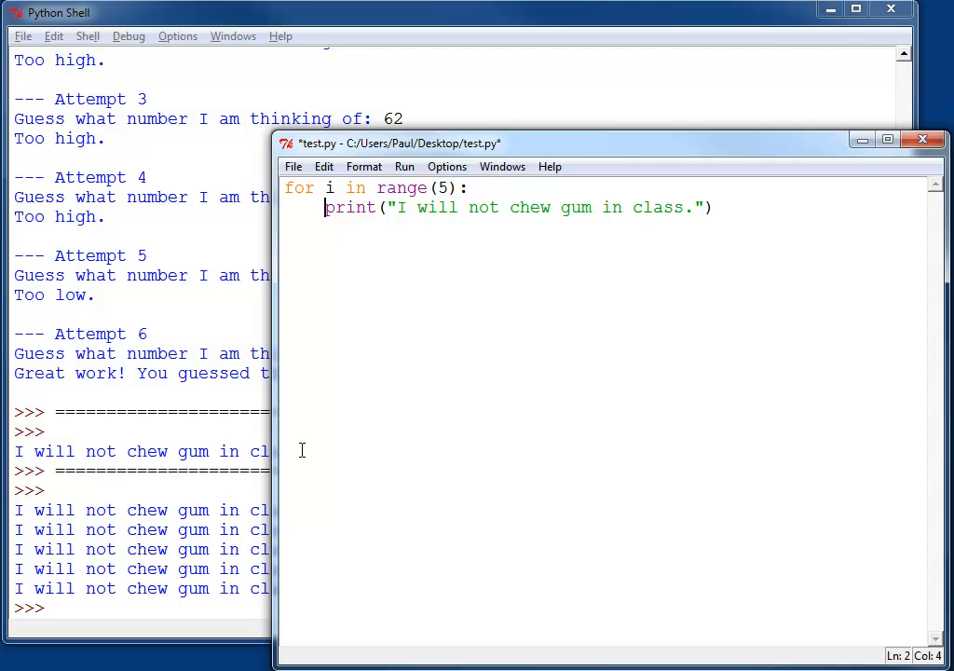
mouse_move(406, 179)
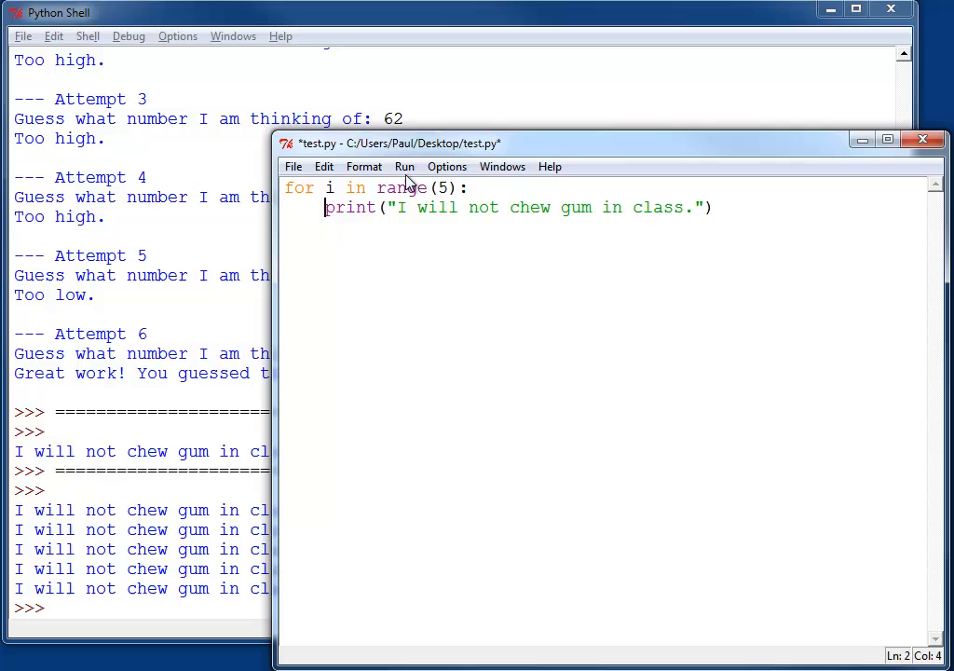
Run the edited test.py via Run Module, confirming the save
left_click(404, 166)
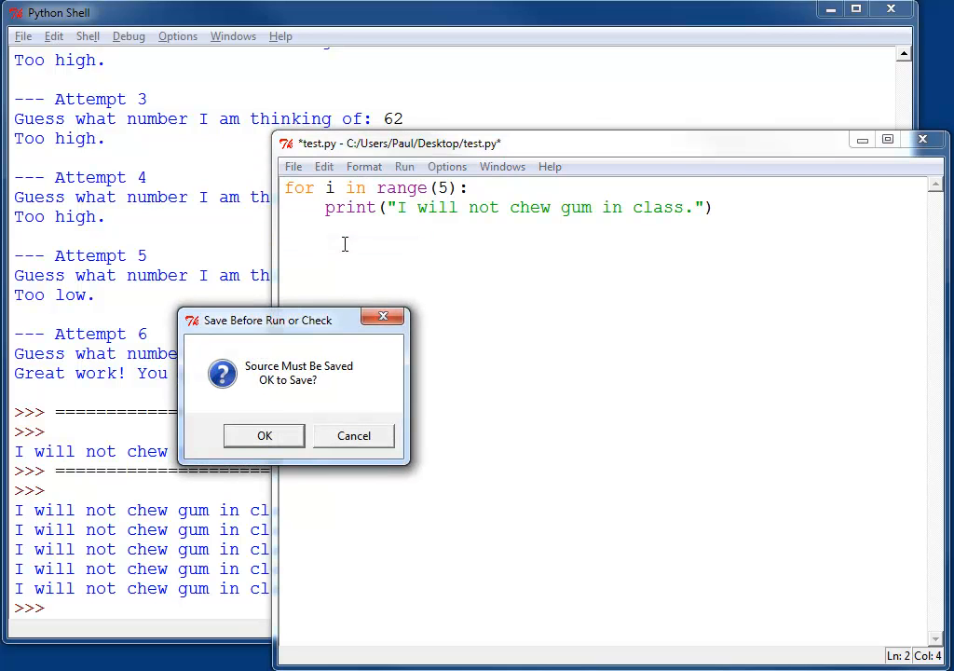
left_click(264, 434)
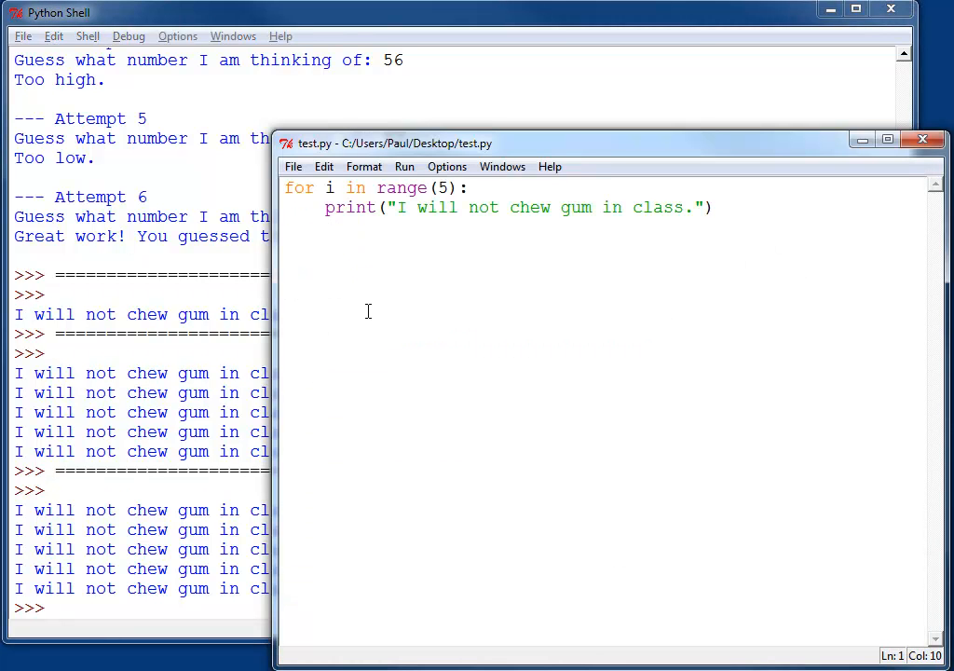
Change the loop to range(15) and begin replacing the printed string with i
type("1")
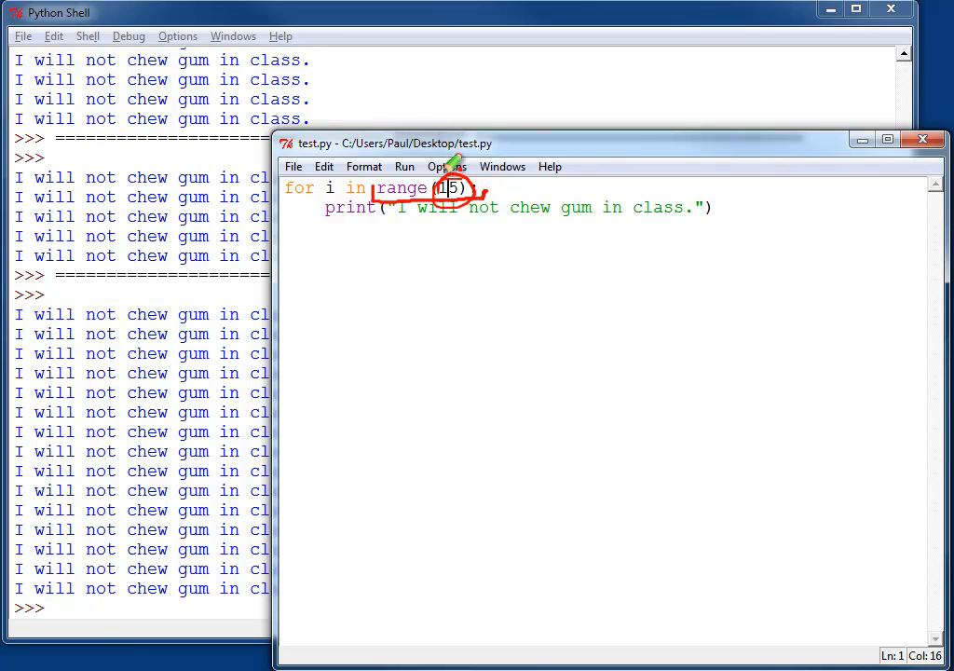
mouse_move(445, 149)
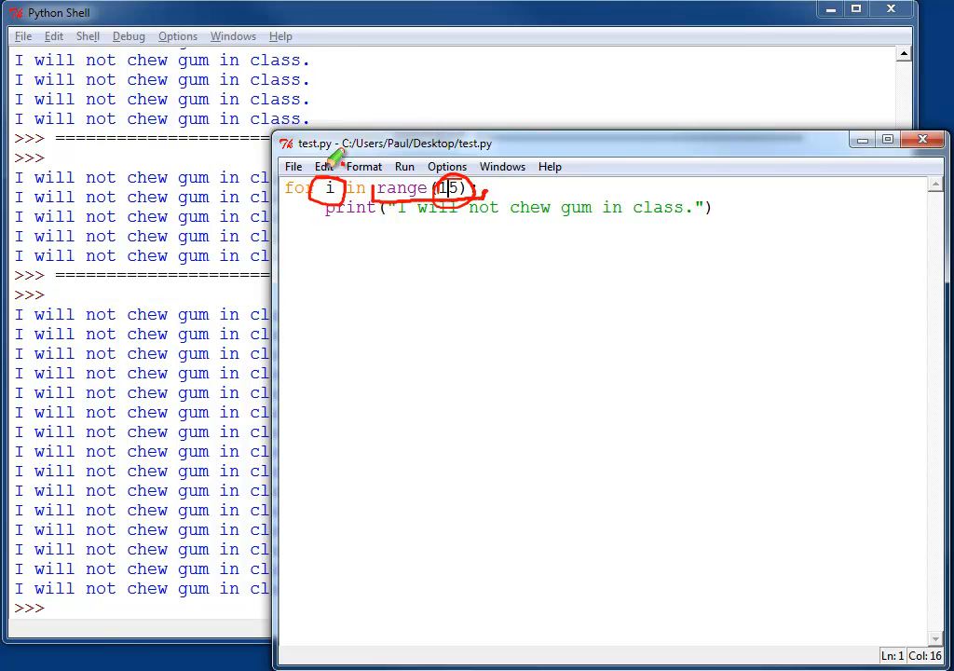
mouse_move(410, 177)
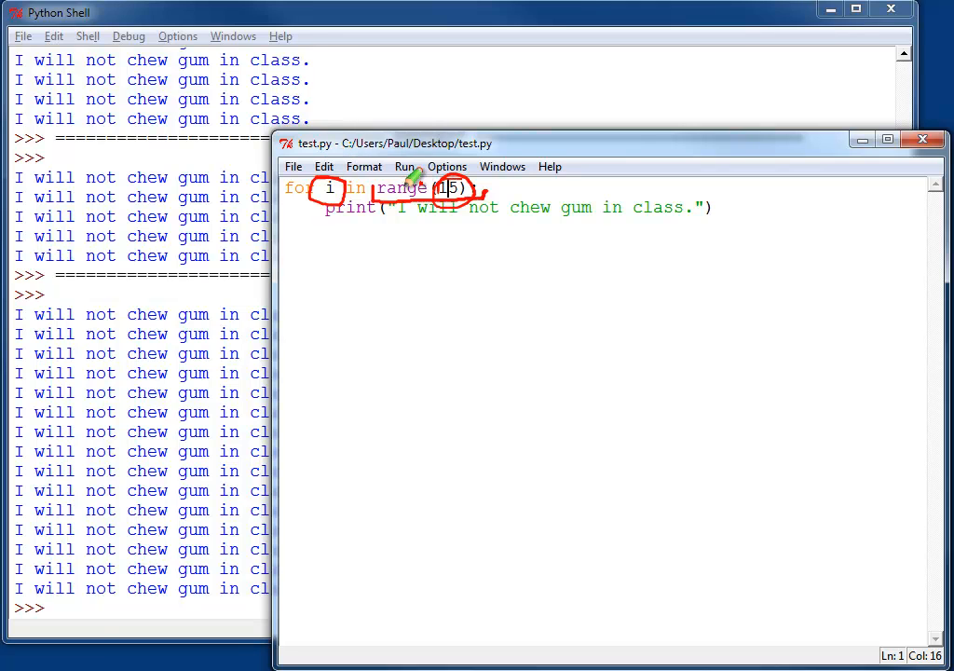
mouse_move(346, 185)
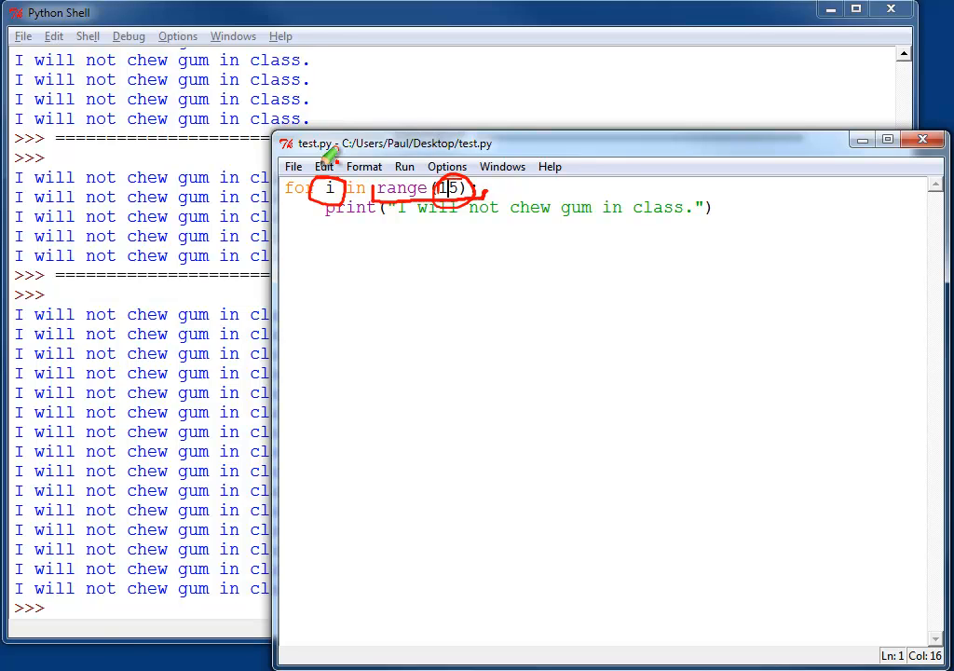
left_click(385, 207)
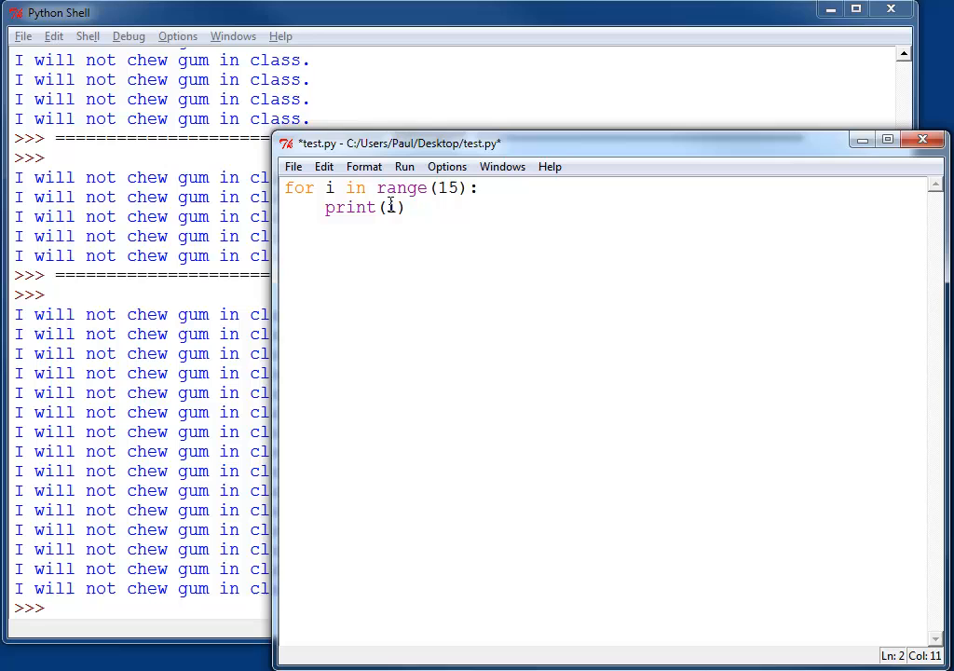
Save test.py and run it so the shell prints 0 through 14
key("ctrl+s")
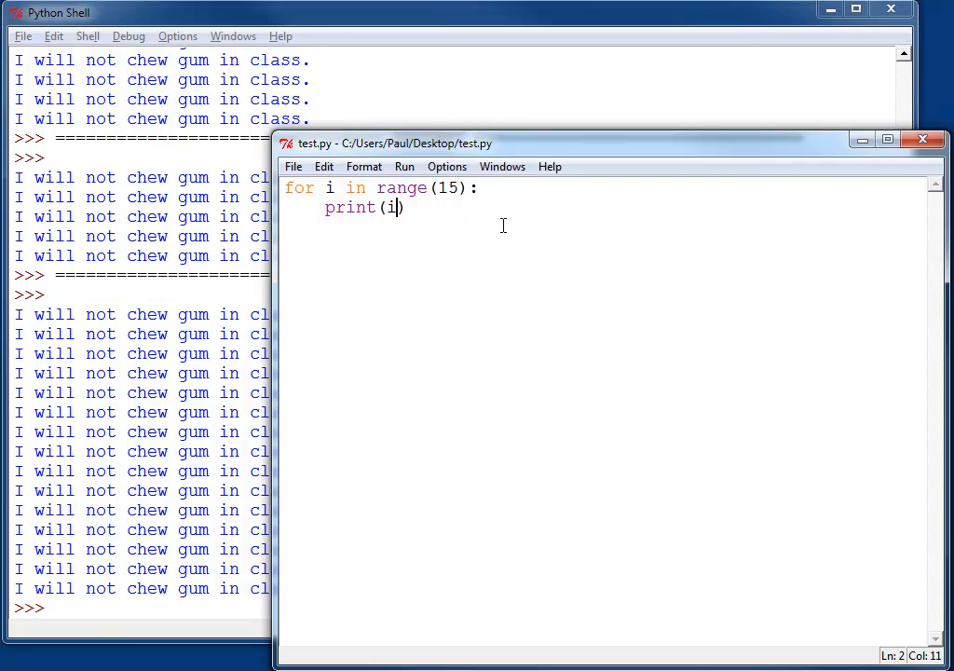
key("F5")
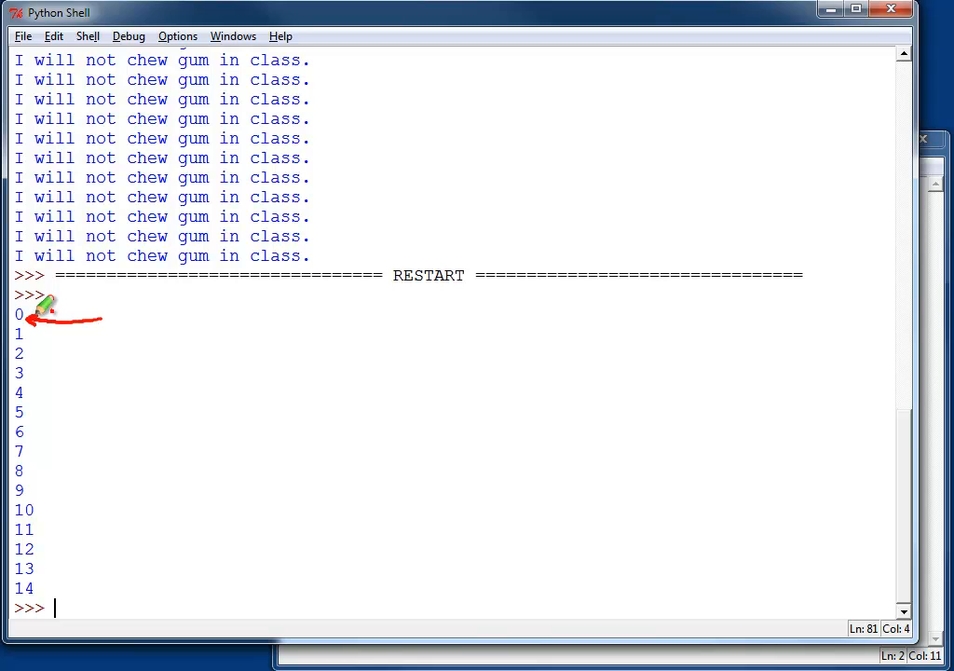
mouse_move(46, 255)
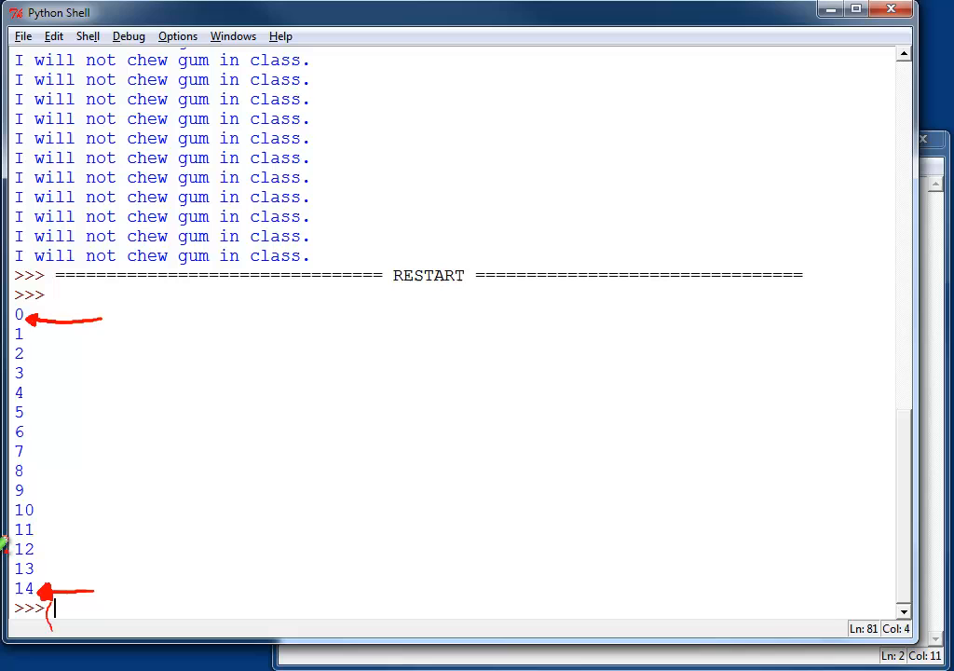
mouse_move(34, 302)
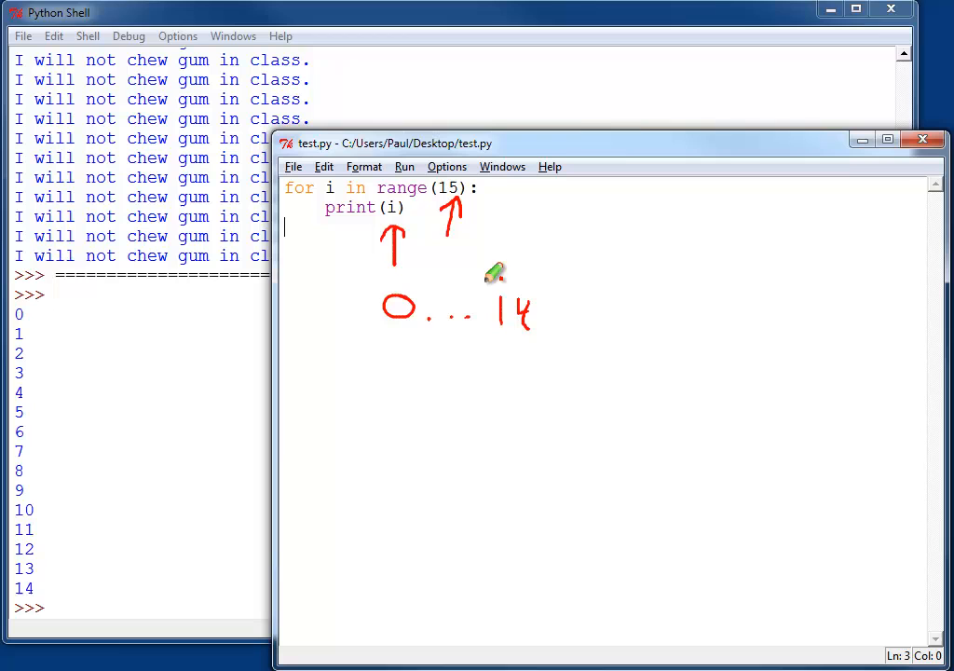
mouse_move(548, 363)
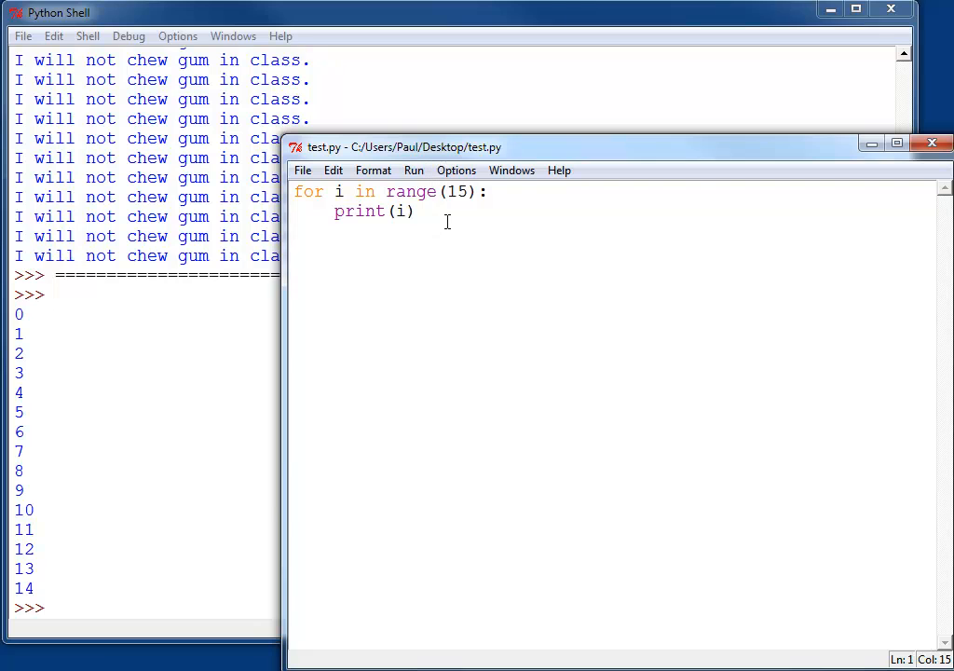
Rewrite the loop as range(1,16) so the run lists 1 through 15
type("1")
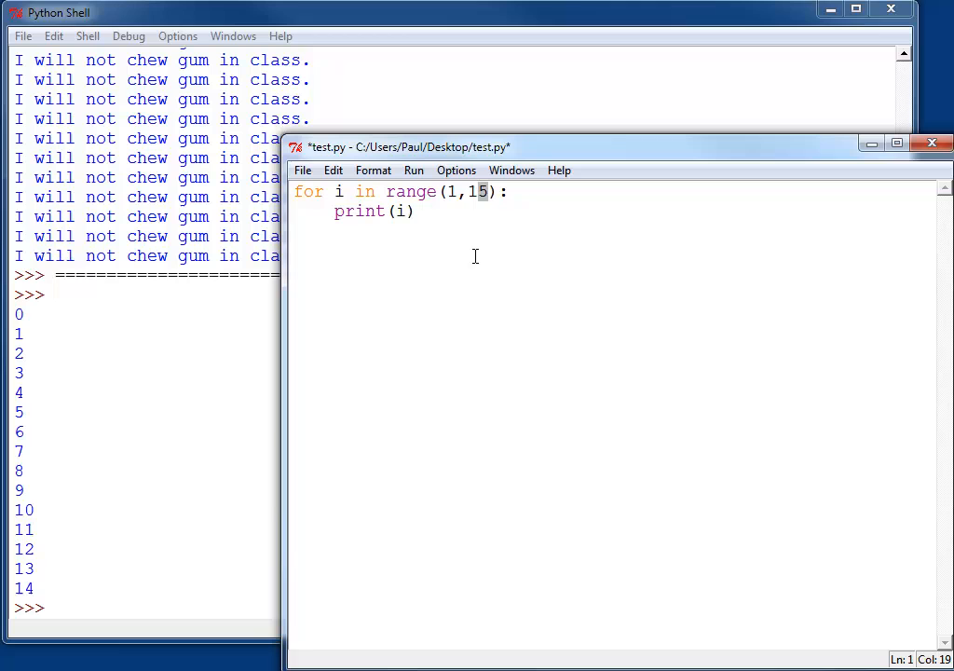
type("6")
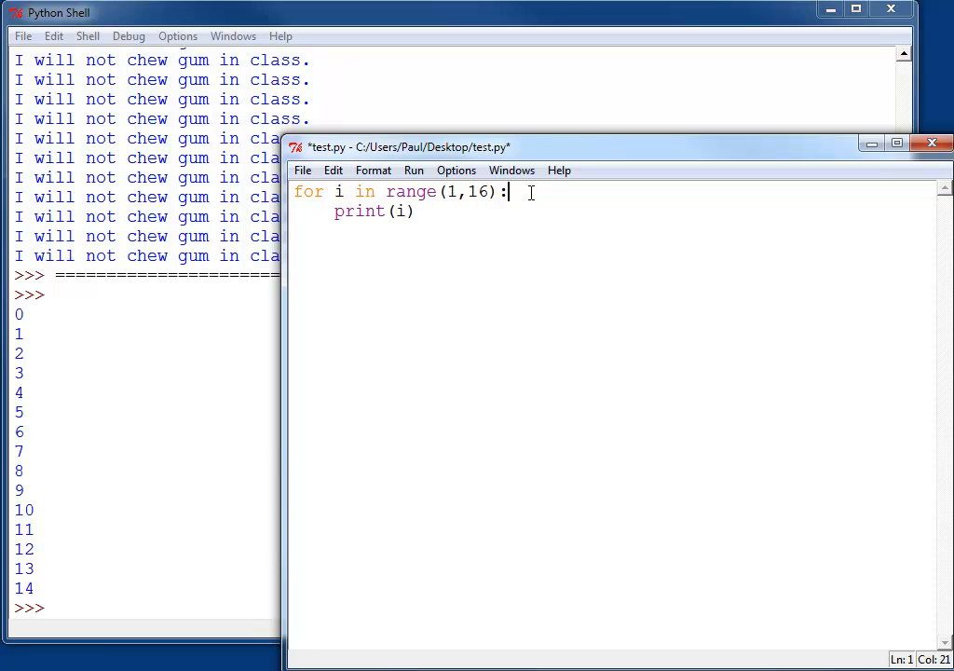
mouse_move(385, 332)
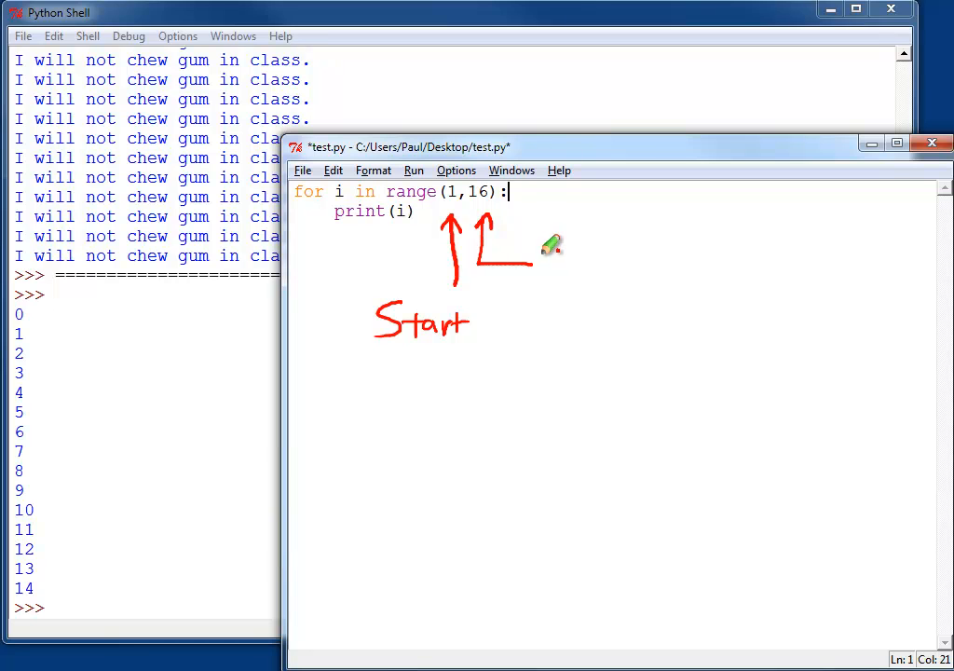
mouse_move(466, 190)
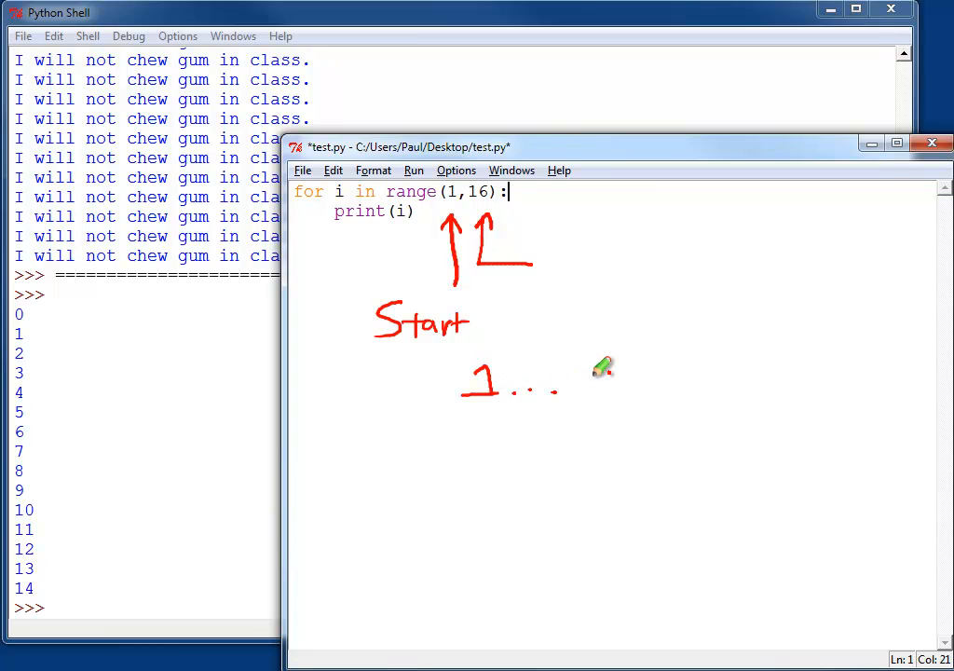
left_click_drag(574, 392, 587, 369)
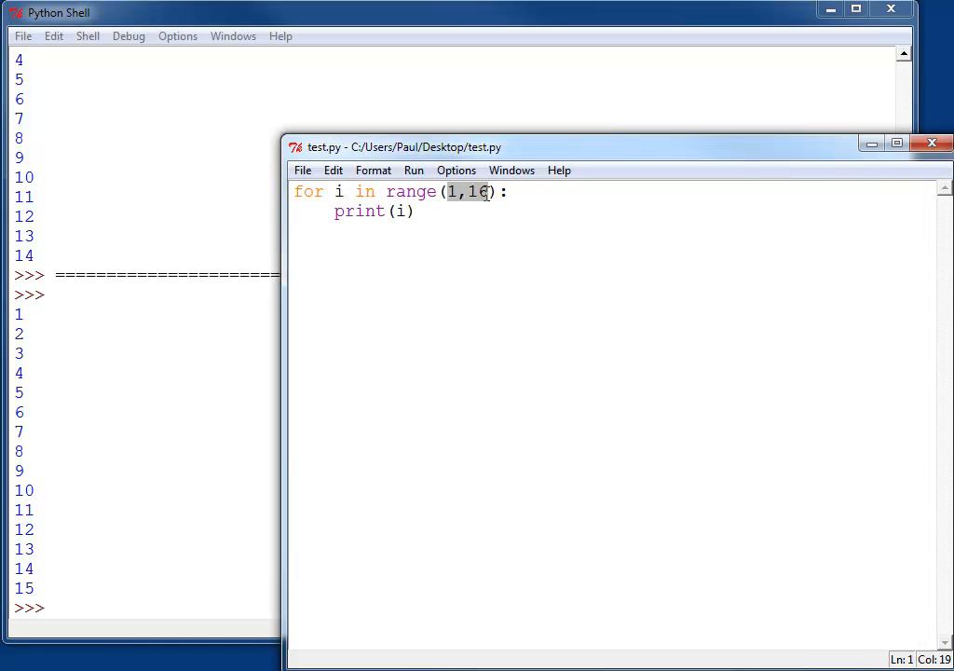
Set the loop back to range(15) and make it print i+1
type("15")
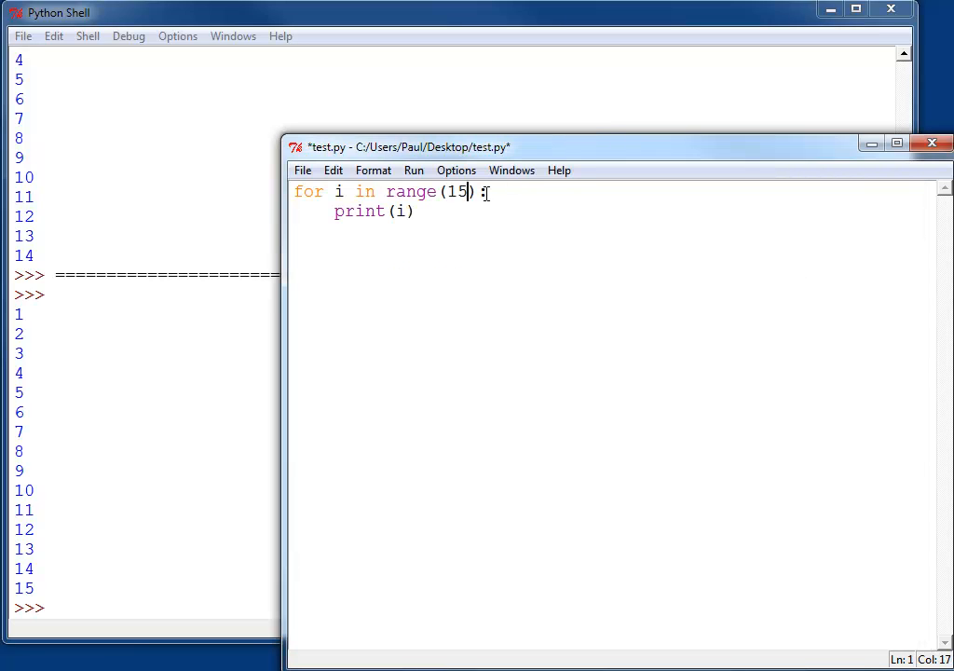
left_click(403, 213)
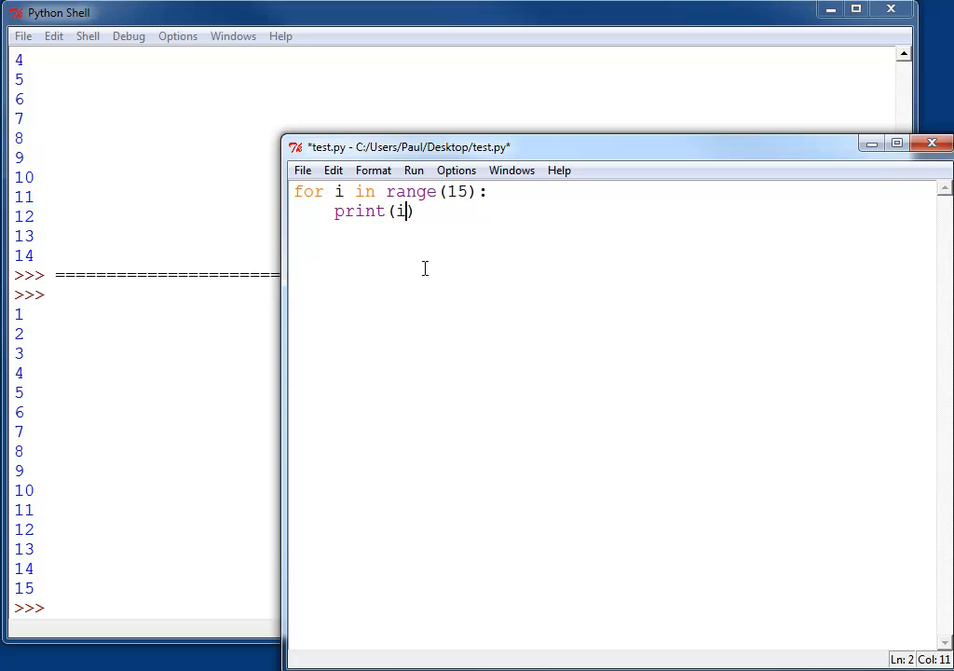
type("+1")
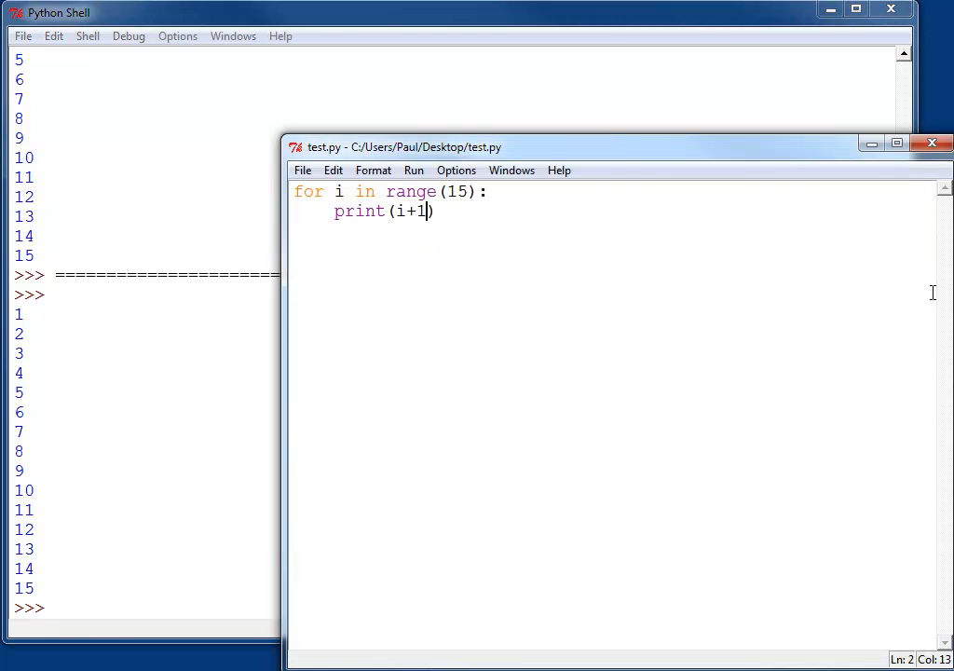
mouse_move(911, 280)
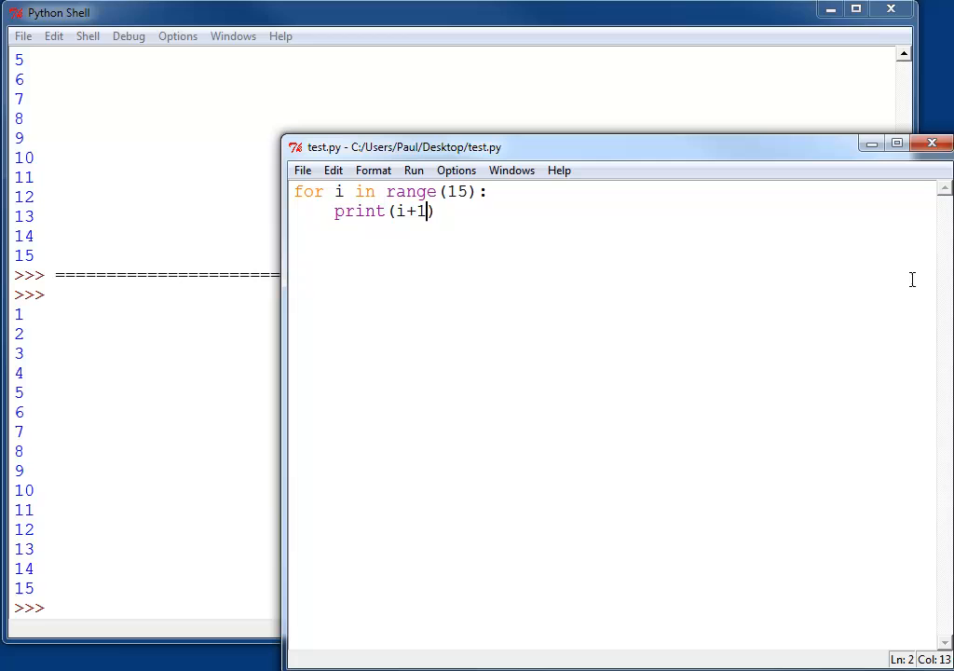
Replace the range value 15 with 2,100,2 for a start, end and step of 2
double_click(456, 192)
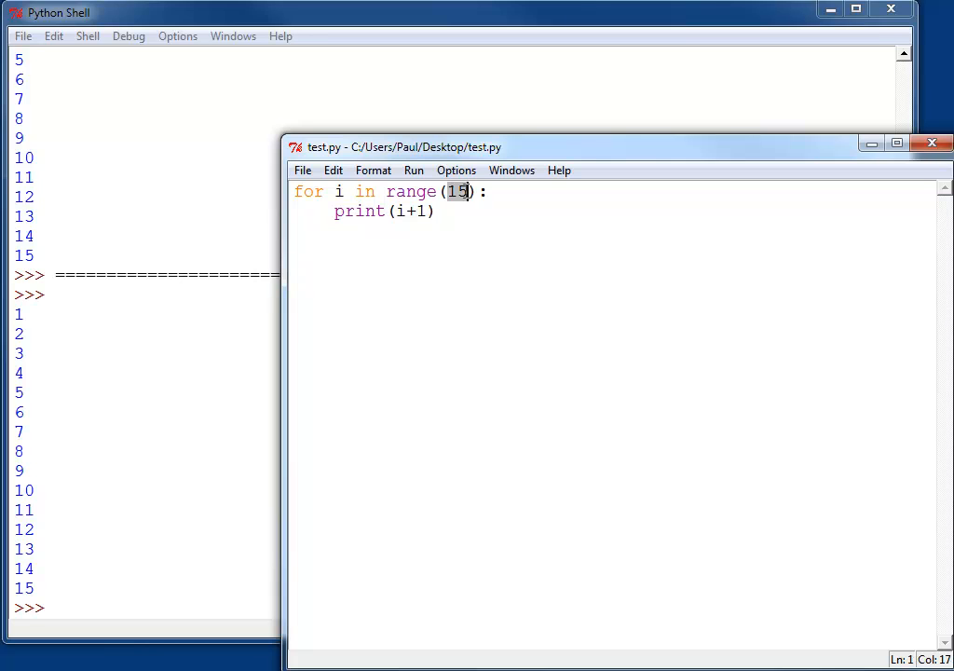
type("2")
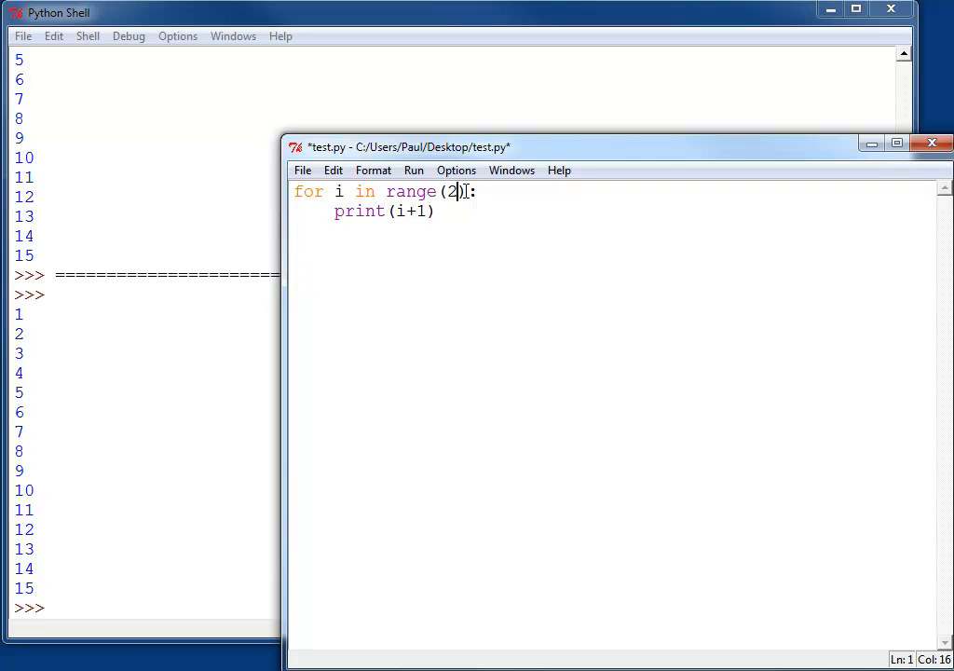
type(",100,")
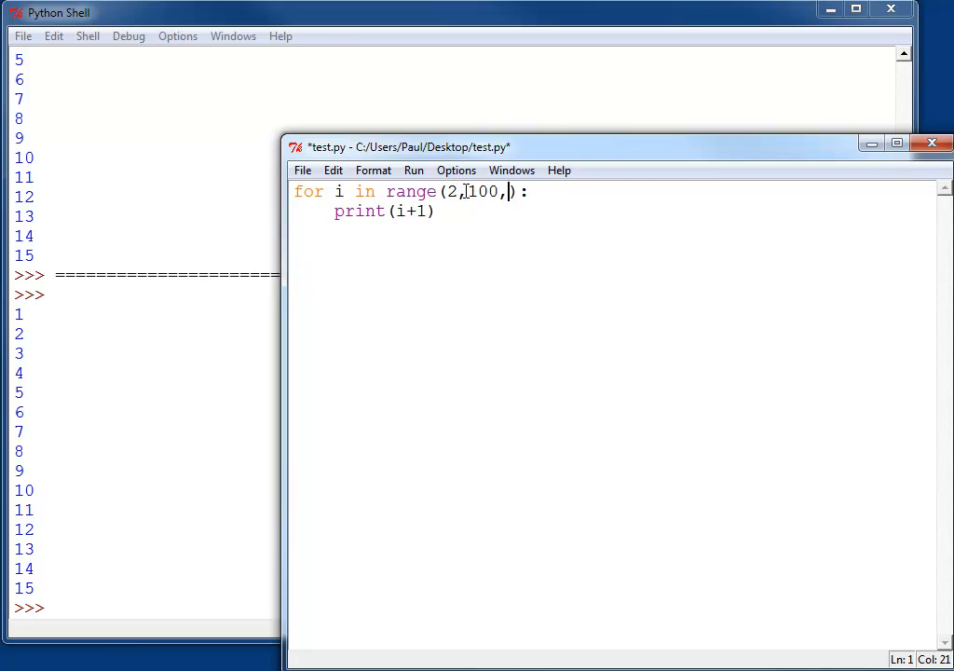
type("2")
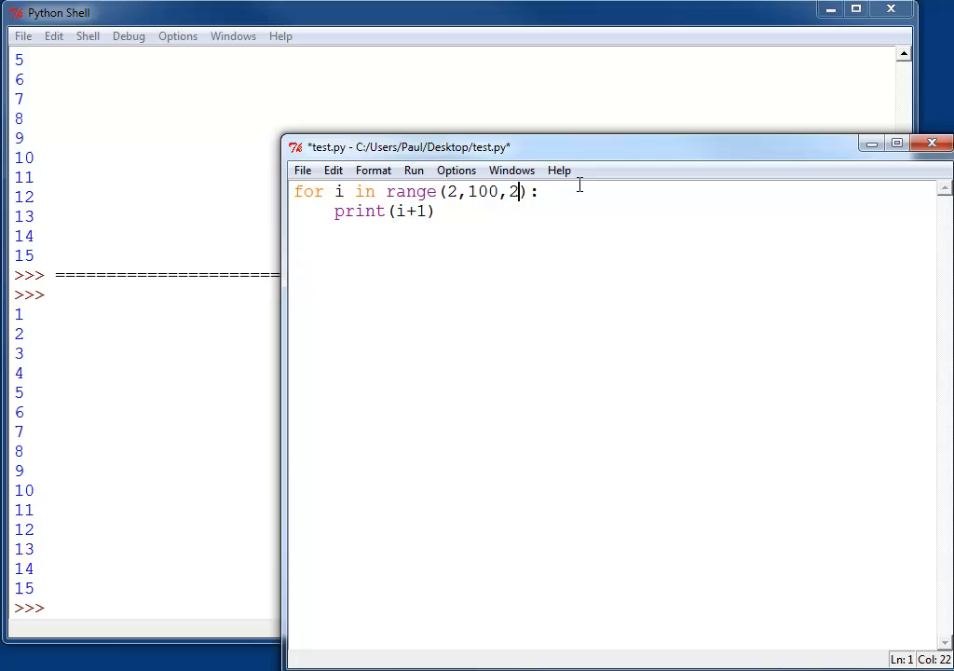
mouse_move(514, 495)
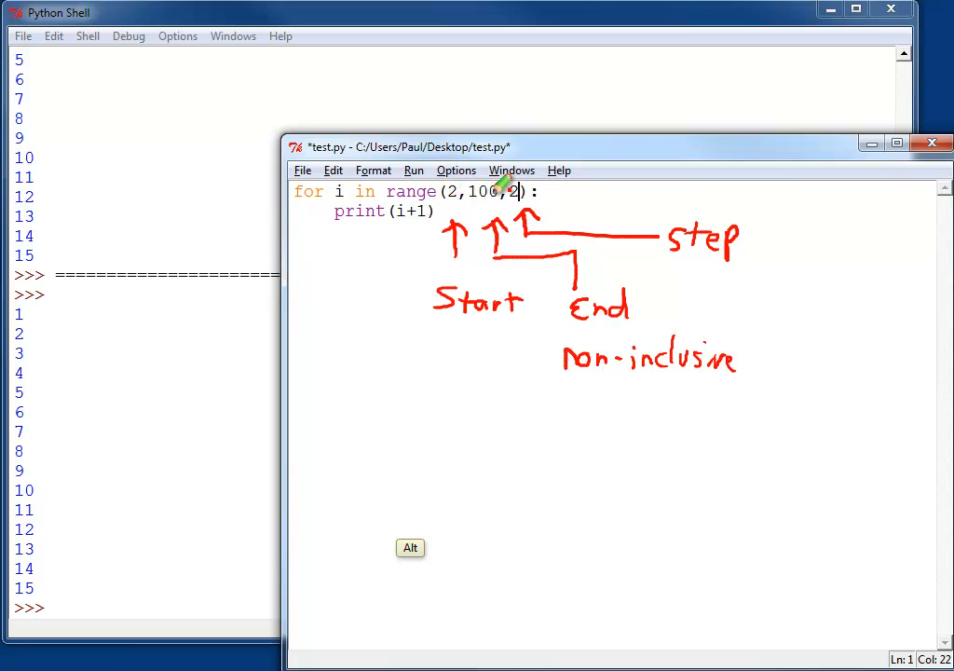
mouse_move(544, 313)
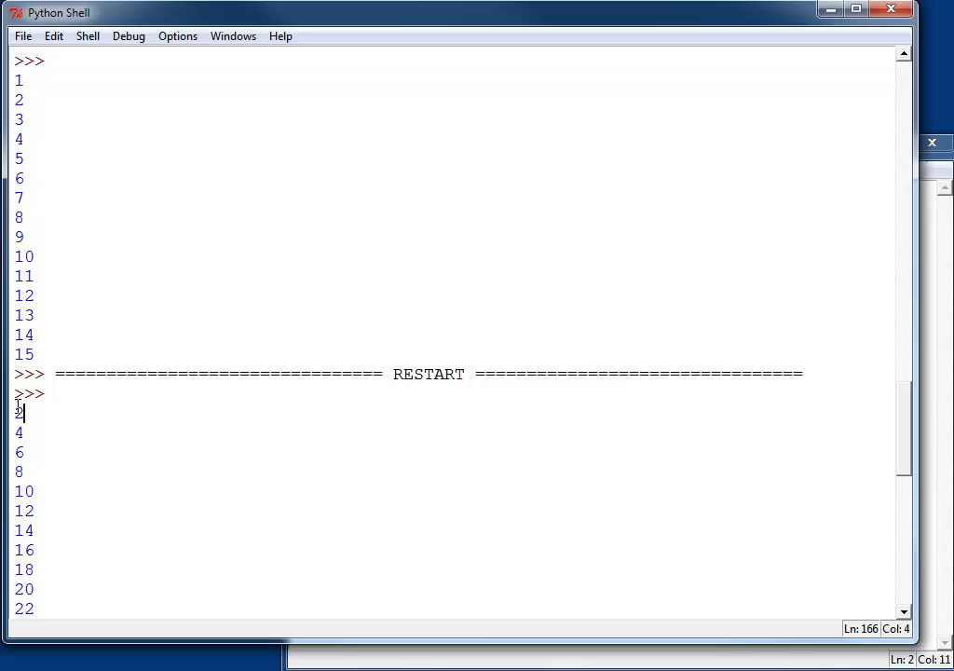
Scroll the shell output to review the even numbers printed up to 100
scroll("down", 3)
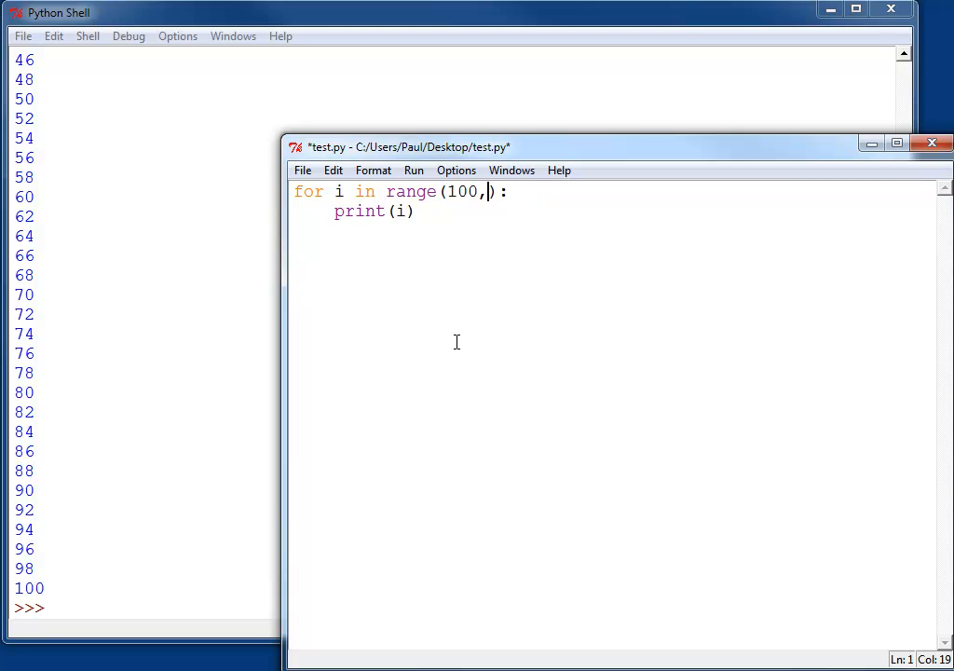
Change the loop to range(100,0,-1) and run it so the shell counts down from 100
type("0,")
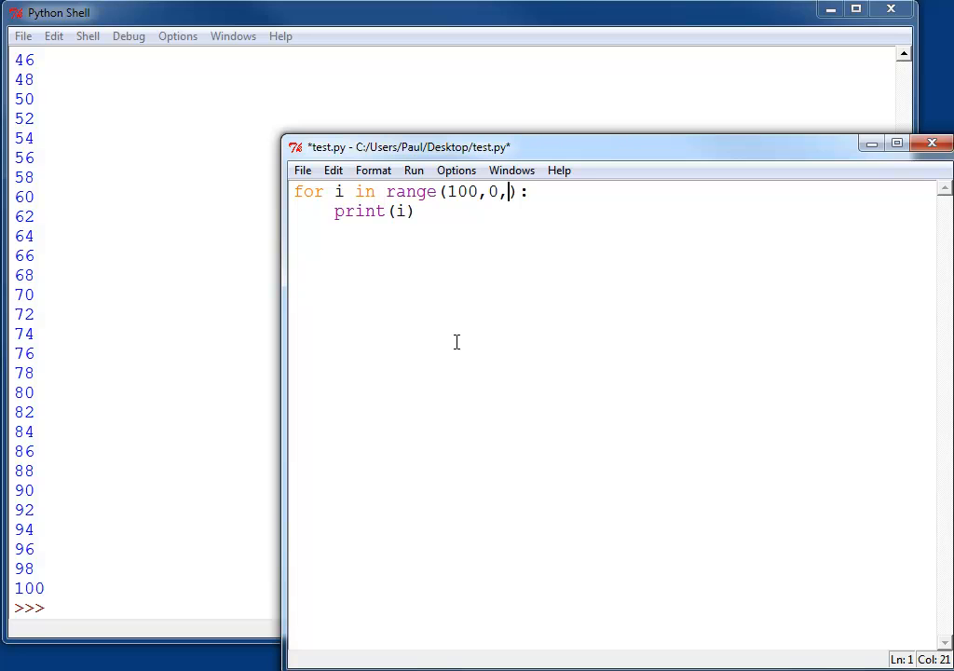
type("-1")
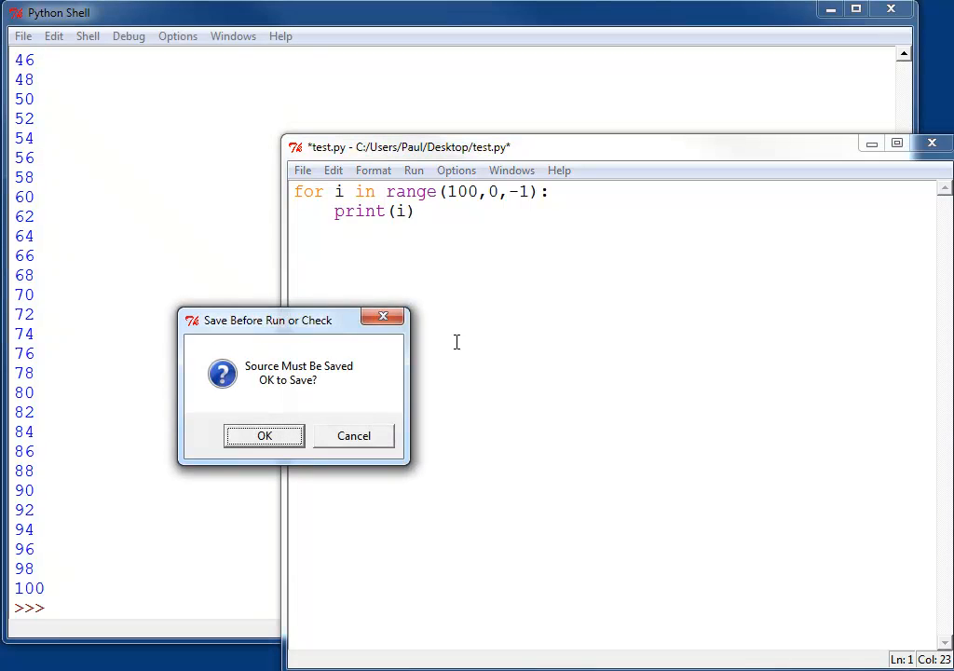
left_click(264, 435)
type("5")
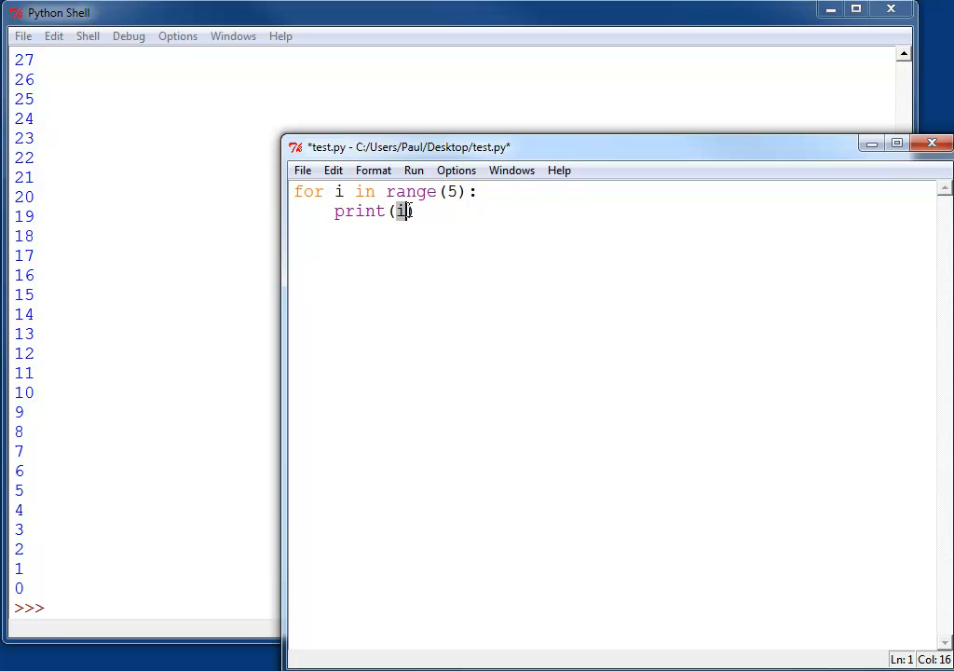
Make the loop print "Please," with an unindented print("Can I go to the mall") after it, and run
type("\"H")
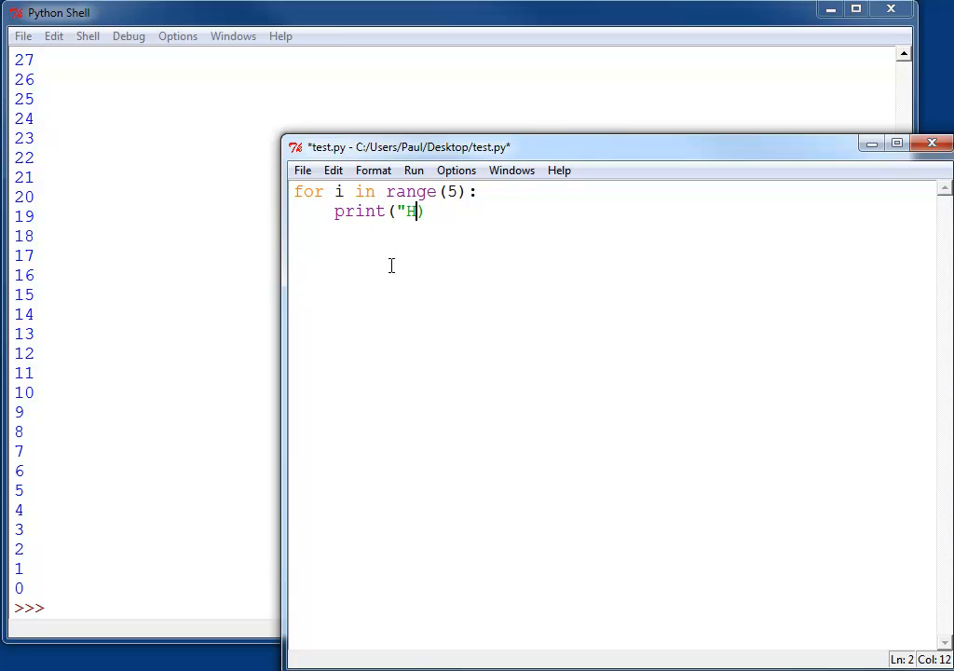
type("Plea")
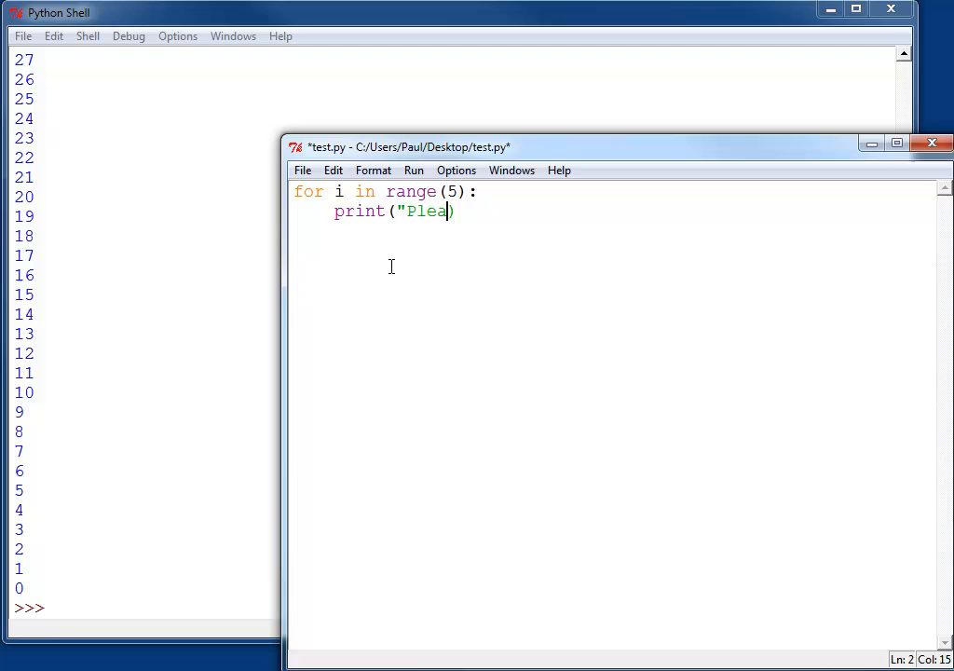
type("se,\"")
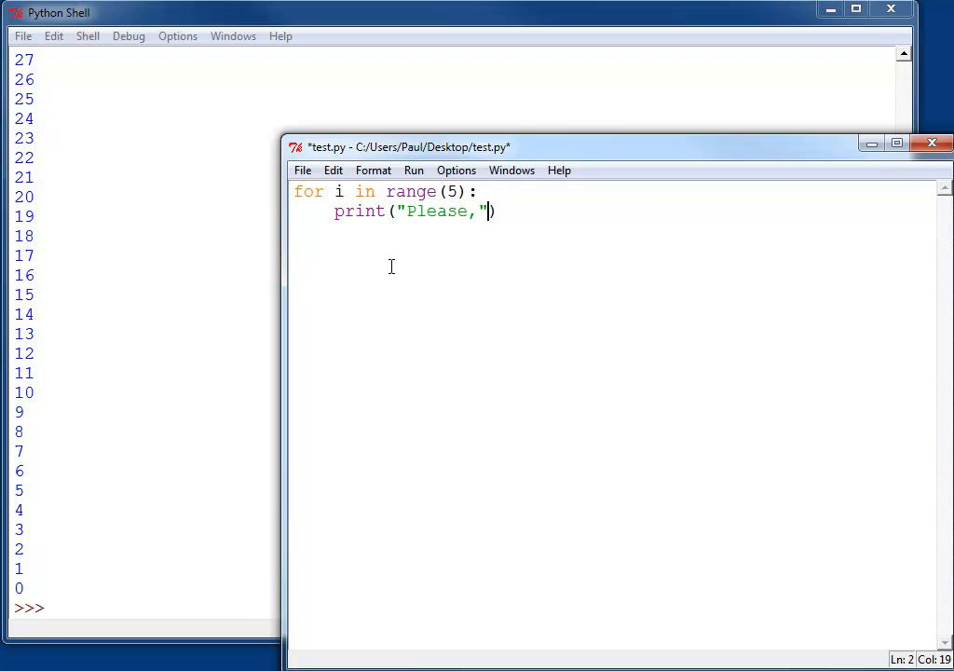
type("print")
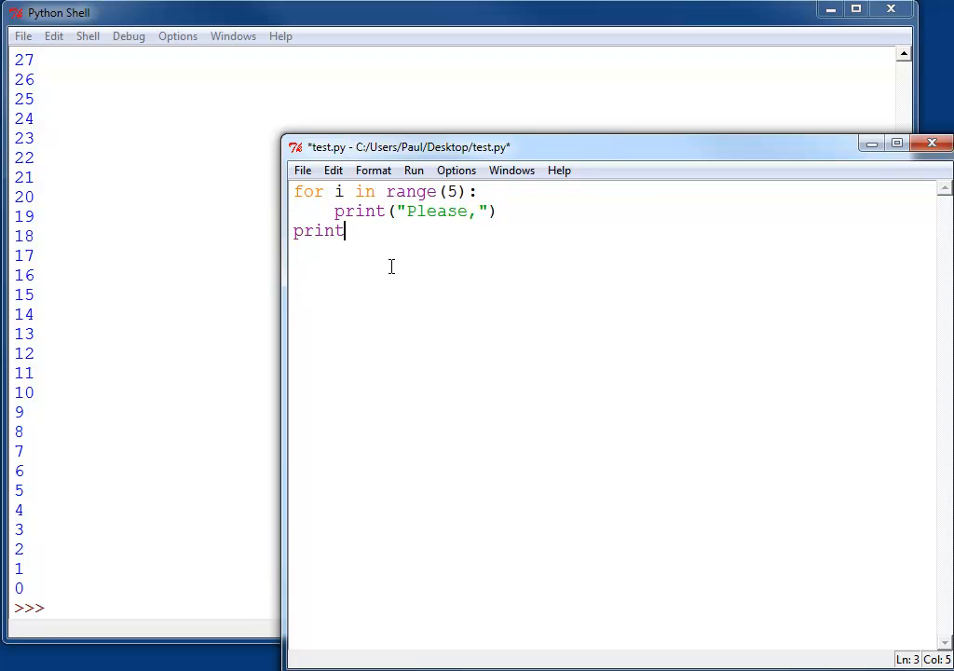
type("(\"Can I go to the")
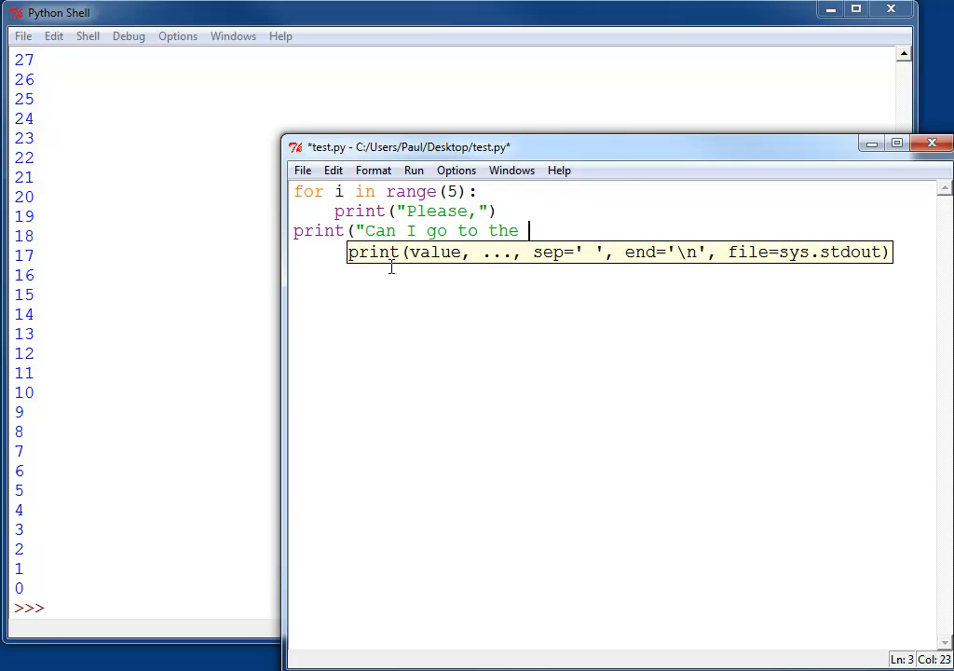
type("mall\")")
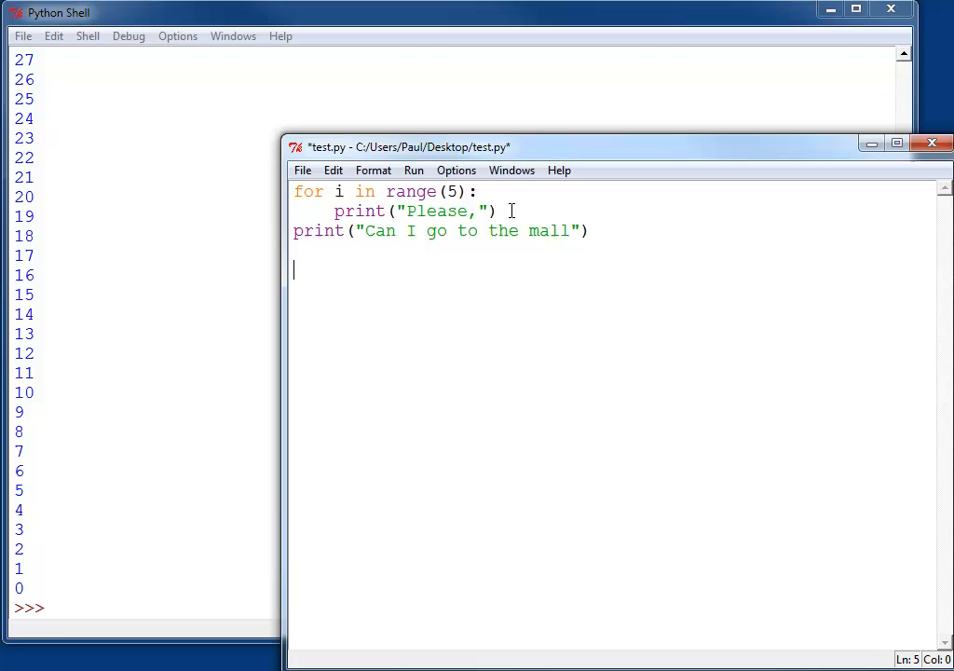
left_click(499, 210)
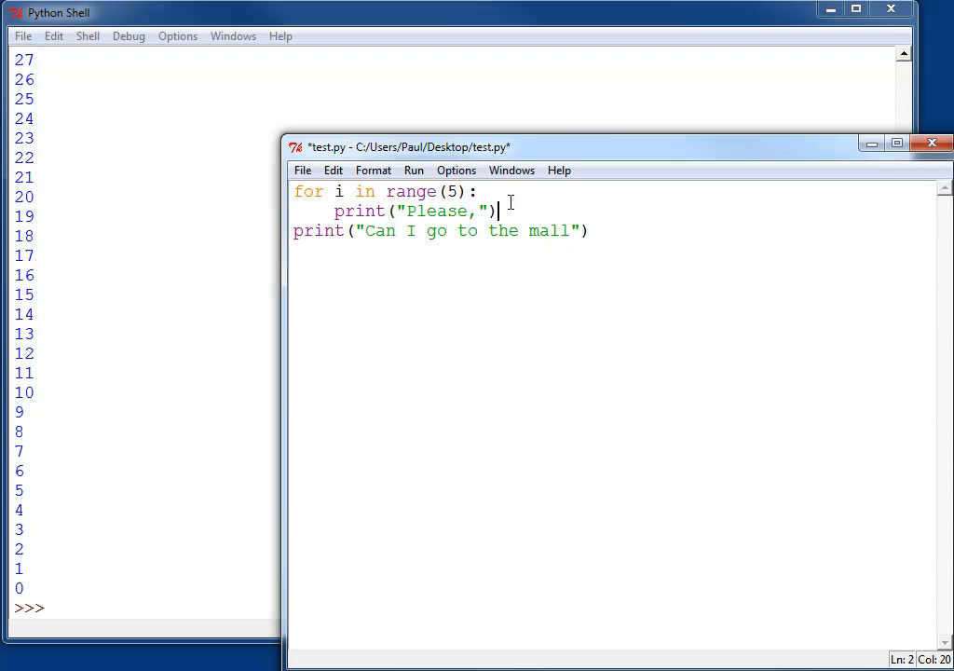
key("F5")
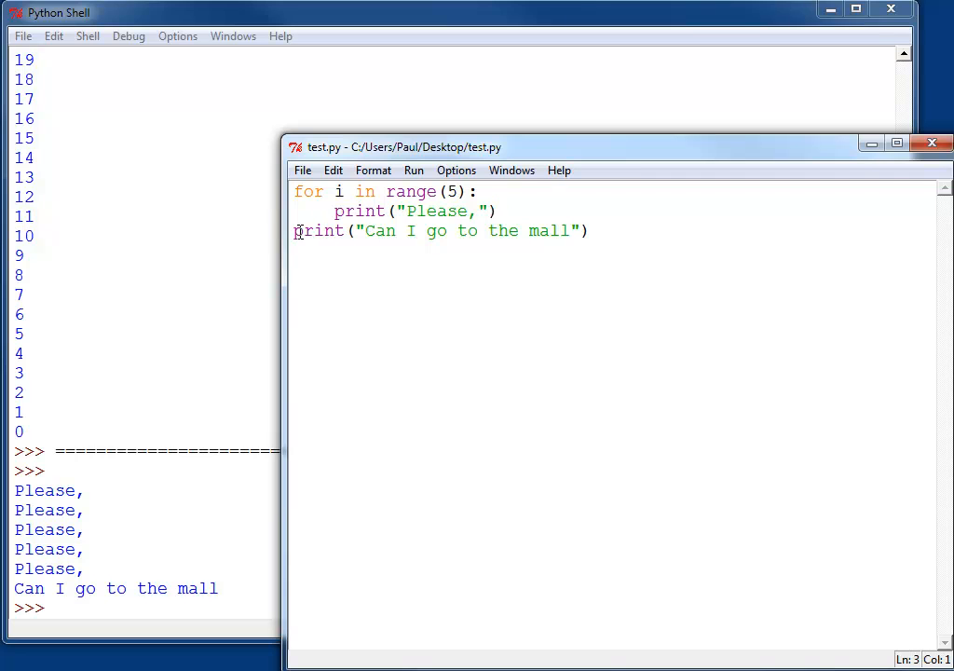
Indent the mall print into the loop and rerun so the two lines alternate five times
key("Tab")
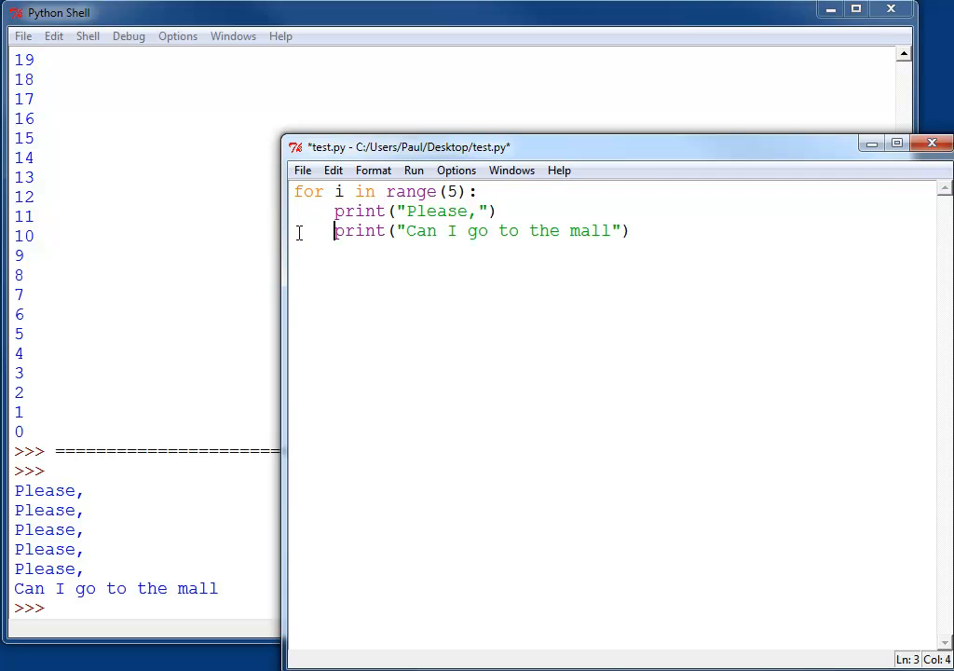
key("ctrl+s")
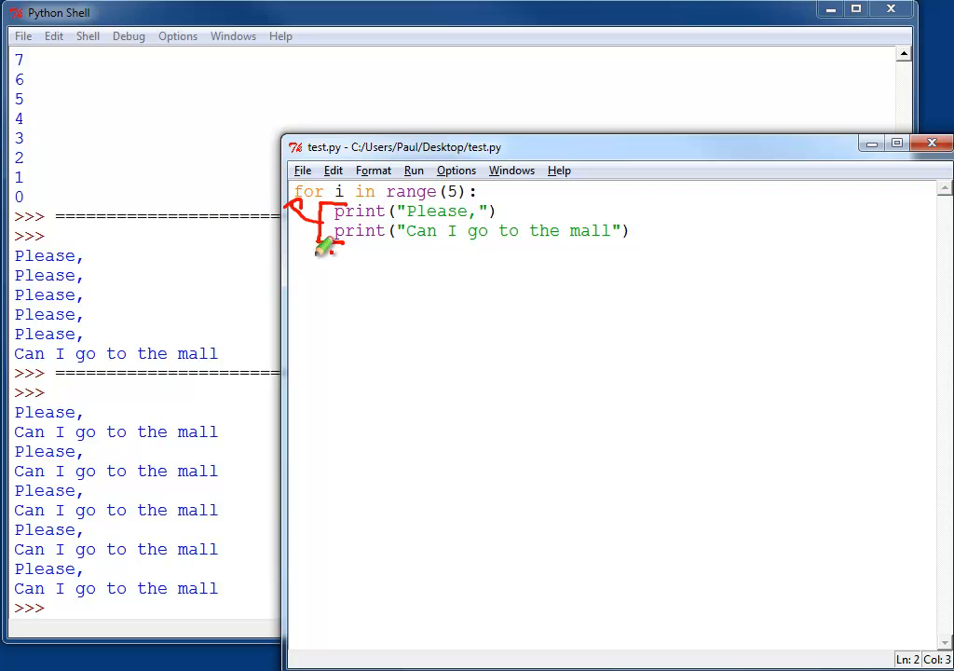
Make the mall line a question and add print ("Awww.") after the loop, then run it
left_click_drag(302, 250, 364, 259)
type("p")
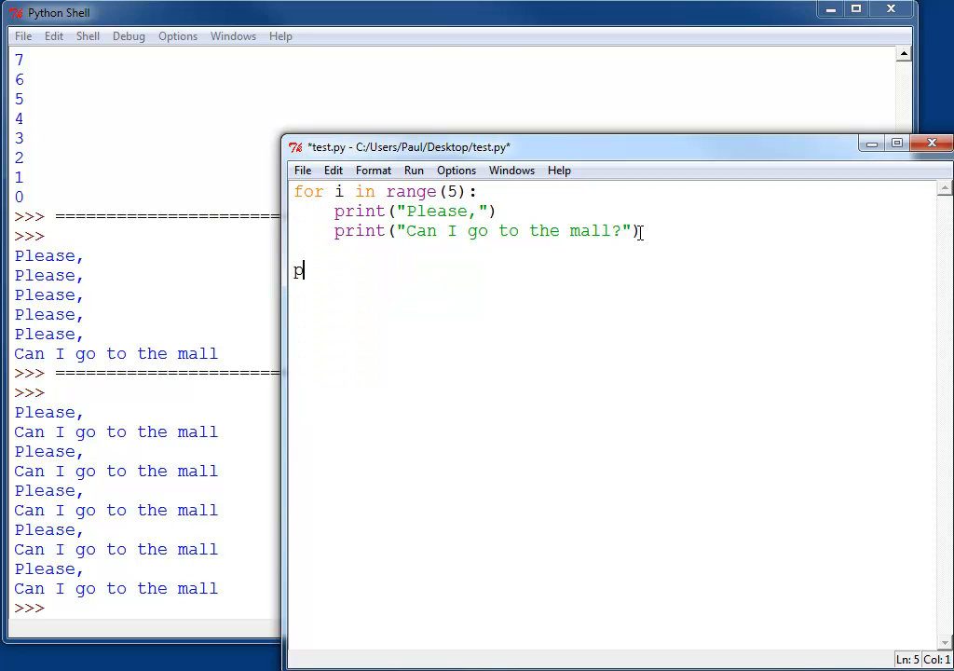
type("rint (\"A")
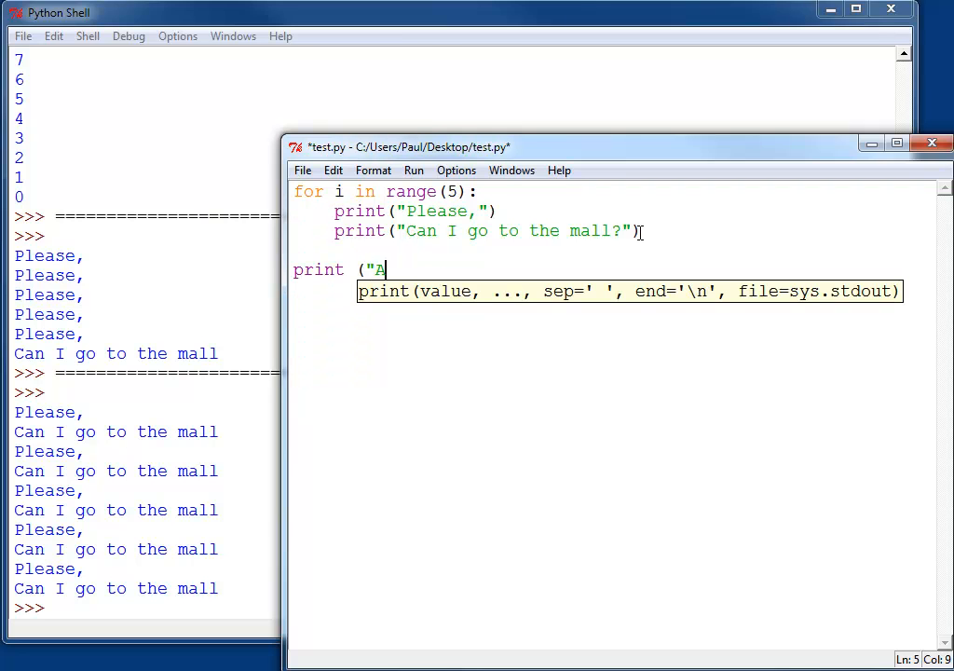
type("www.\")")
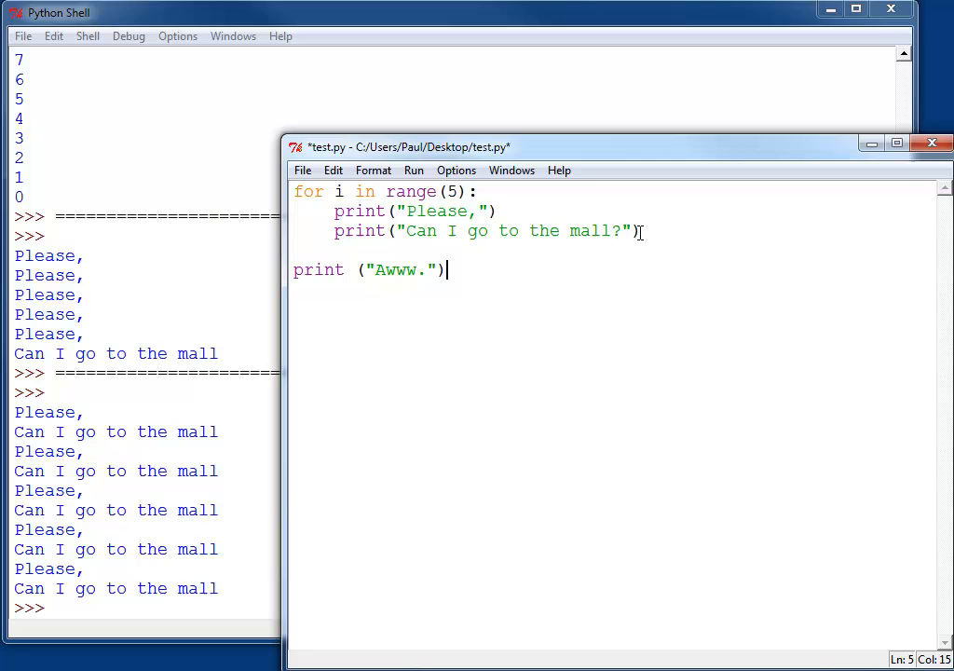
key("ctrl+s")
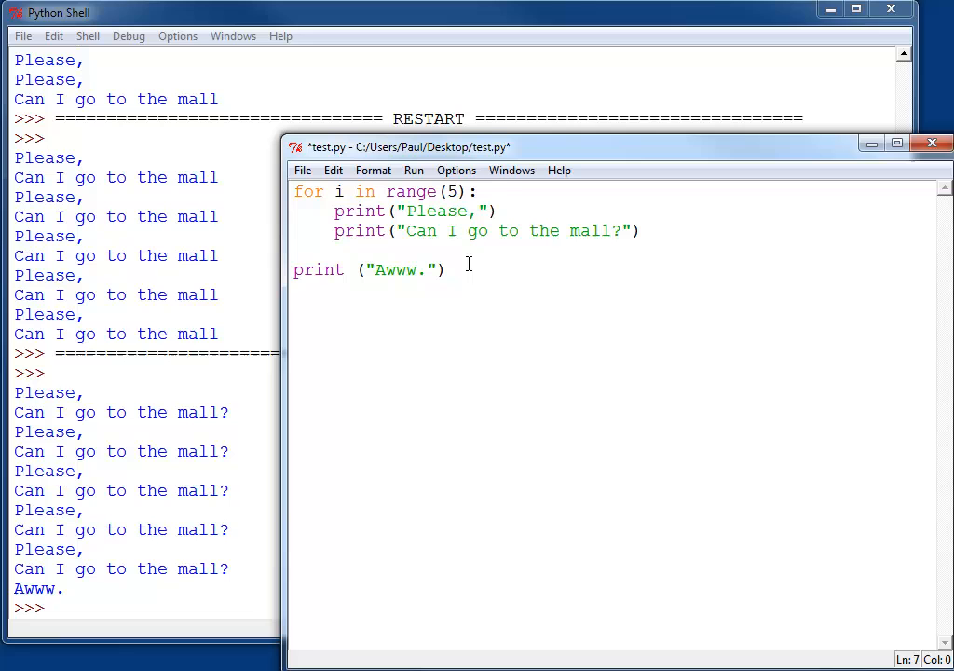
Add an indented print("But I really want to!") below the Awww. line
type("print(\"But")
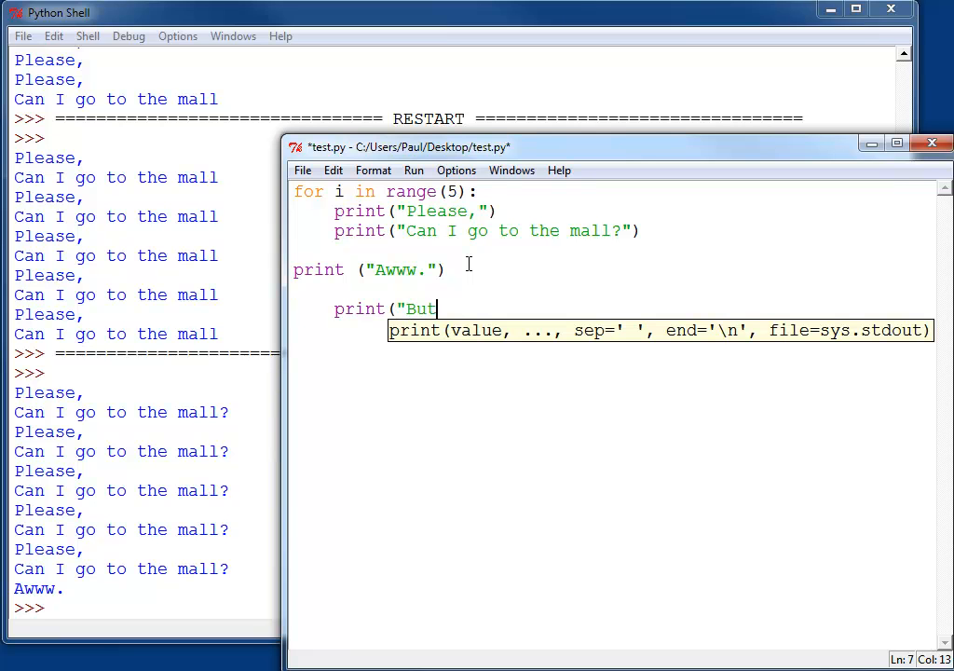
type("I really want")
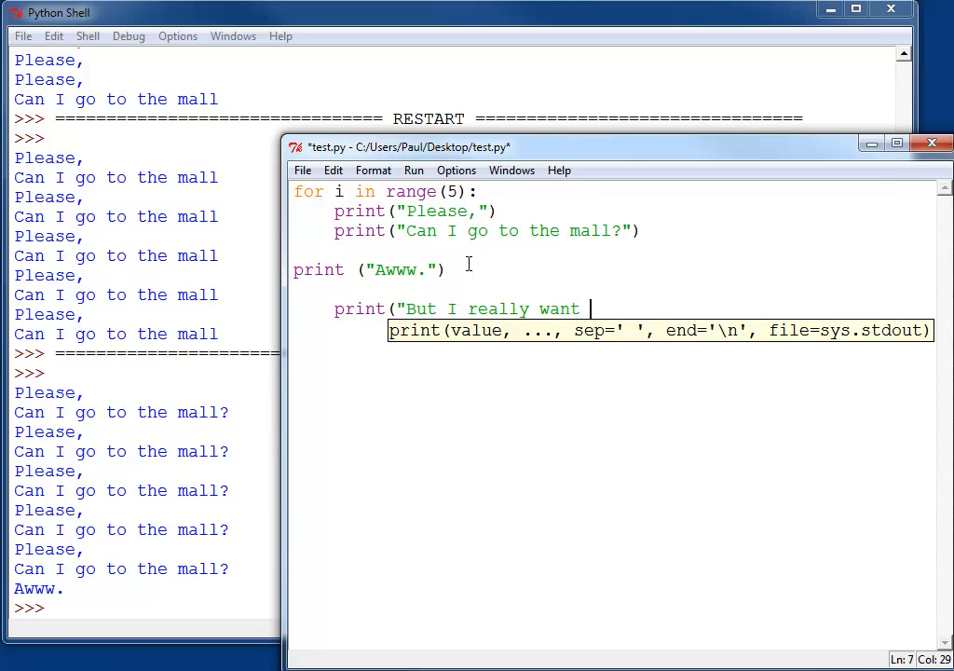
type("to!\")")
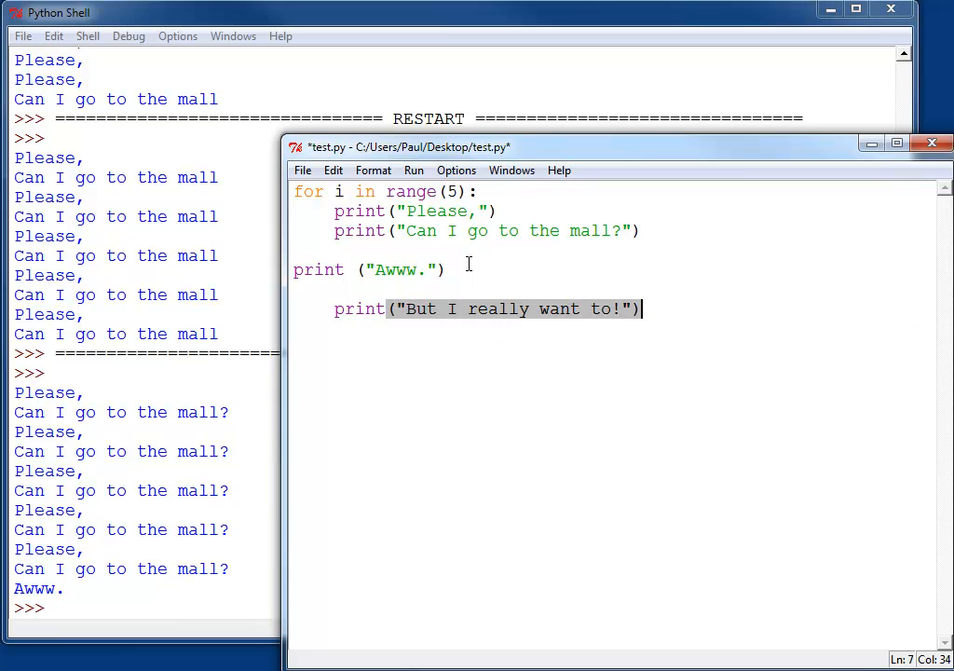
key("Return")
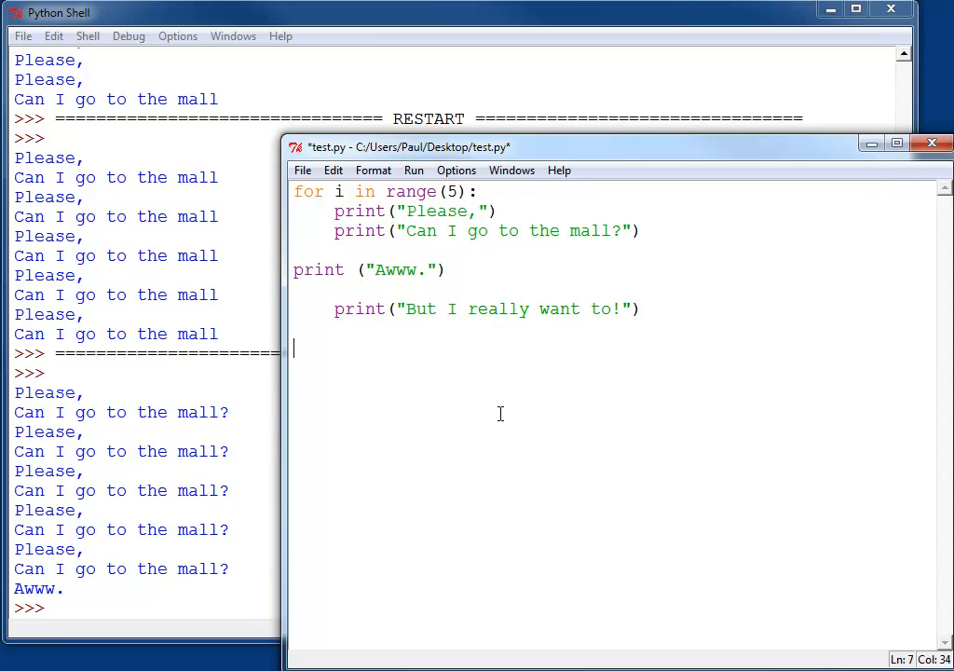
left_click(309, 291)
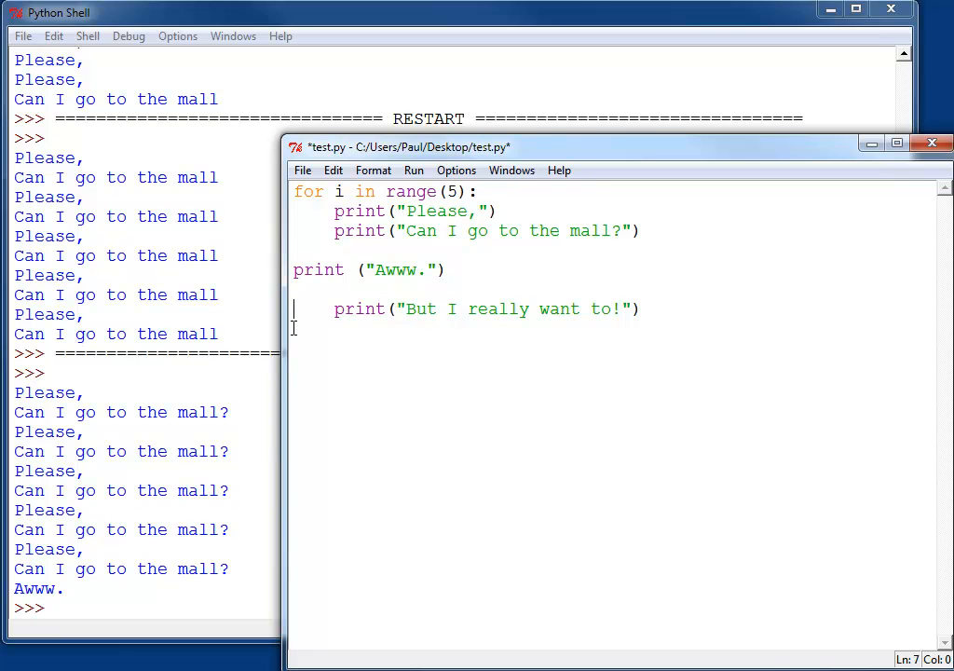
Run the script, hitting the 'unexpected indent' SyntaxError and dismissing it
key("F5")
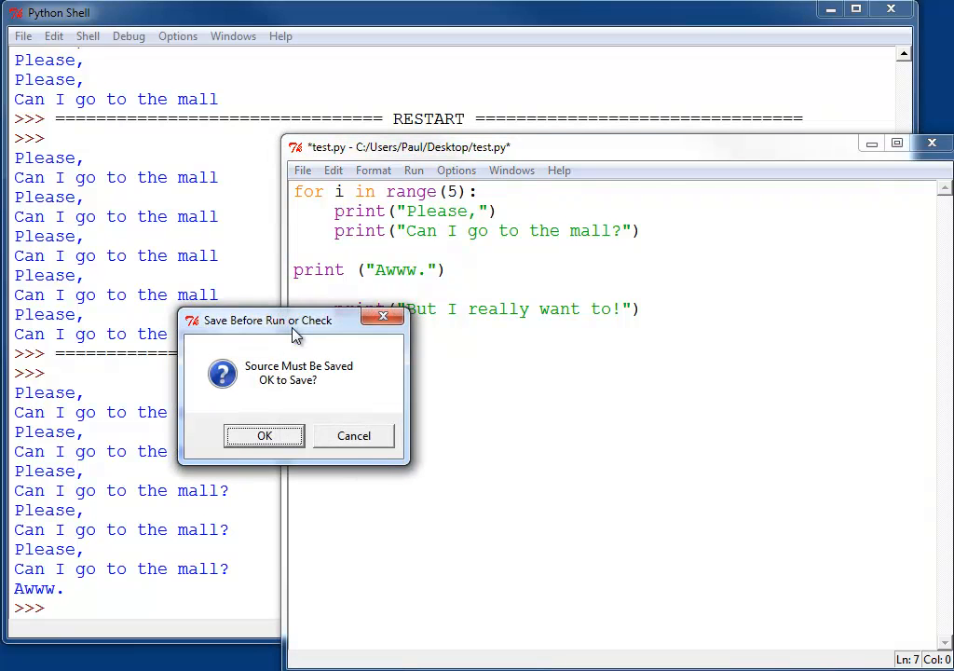
left_click(264, 436)
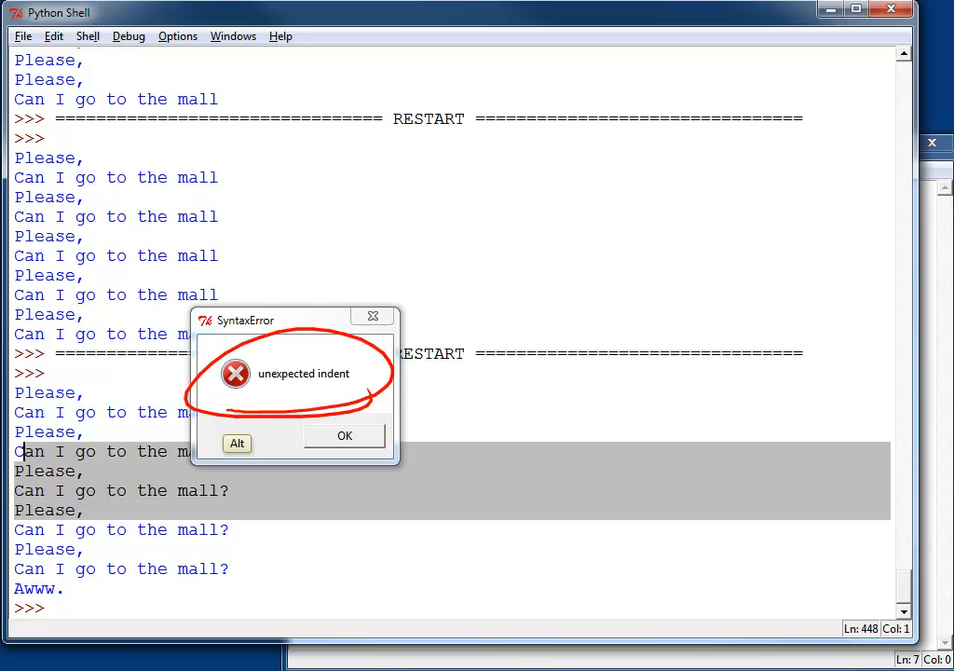
left_click(343, 436)
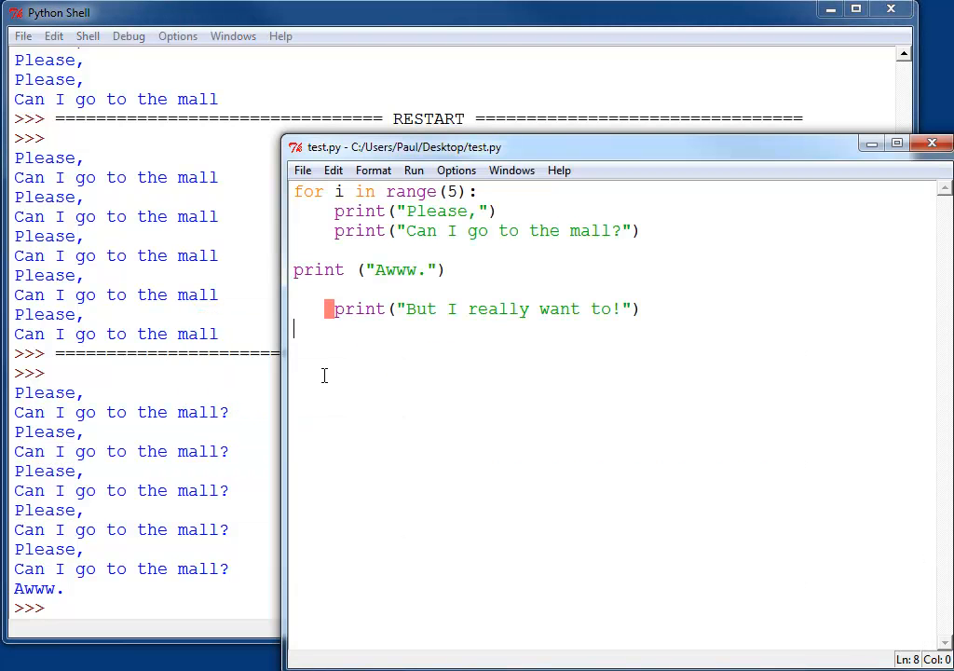